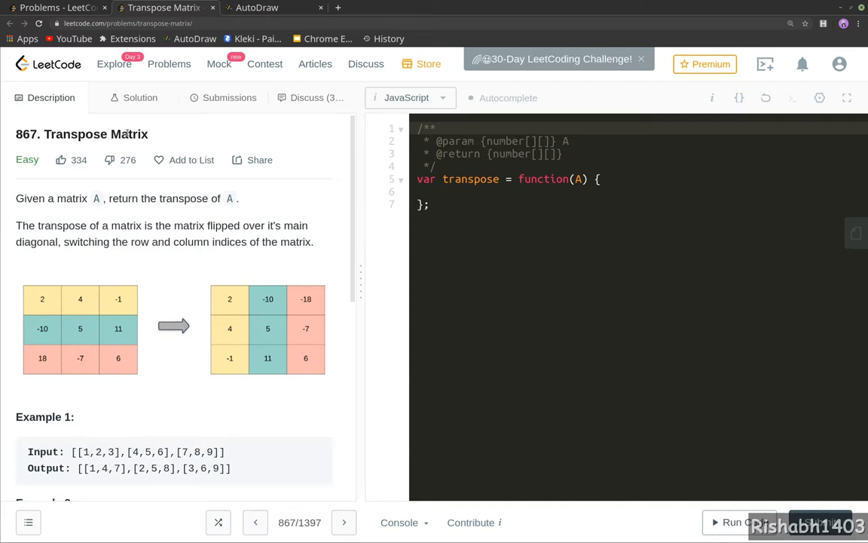
Switch from the Transpose Matrix problem to the blank AutoDraw canvas.
{"action": "left_click", "coordinate": [257, 8]}
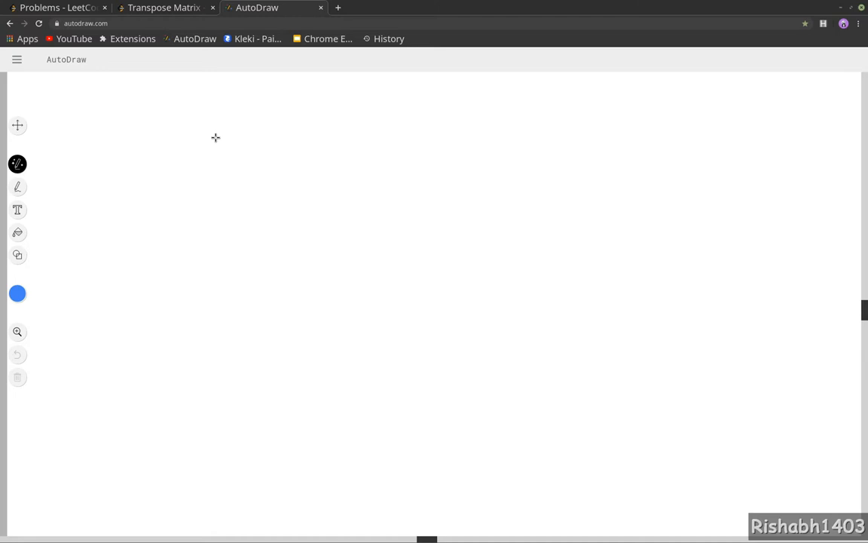
{"action": "mouse_move", "coordinate": [76, 126]}
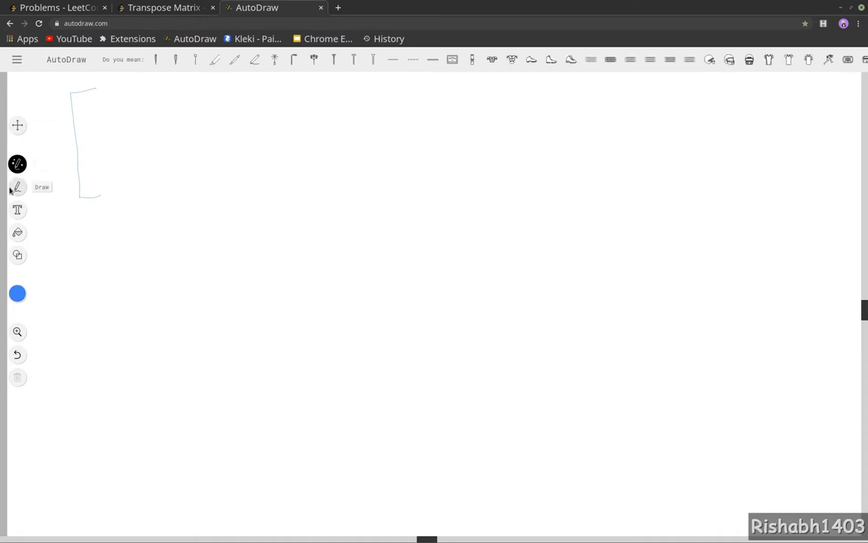
Freehand-sketch the matrix rows 1 2 3 and 4 5 6 with a downward arrow beneath.
{"action": "left_click", "coordinate": [18, 187]}
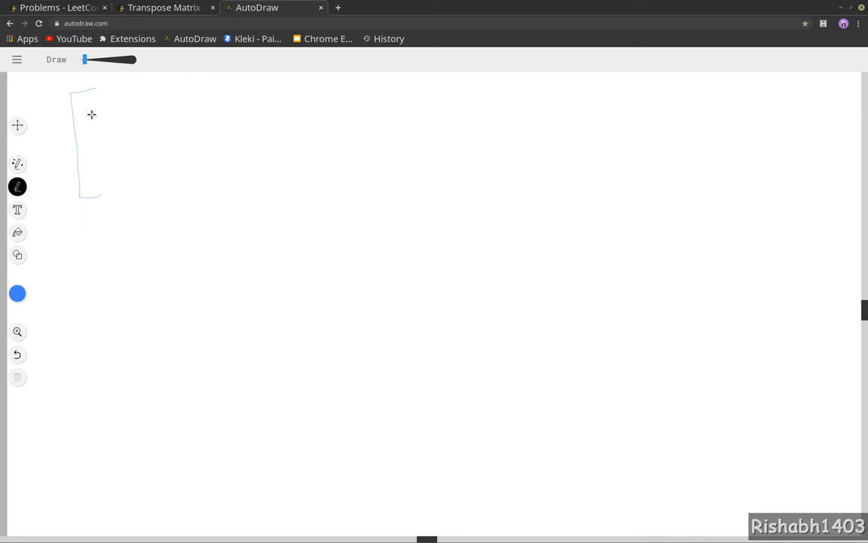
{"action": "left_click_drag", "start_coordinate": [124, 103], "coordinate": [130, 117]}
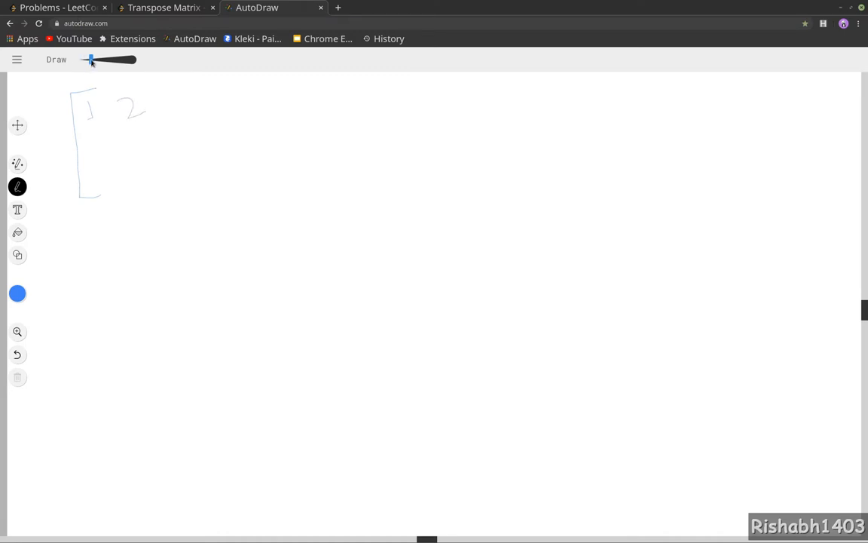
{"action": "mouse_move", "coordinate": [169, 95]}
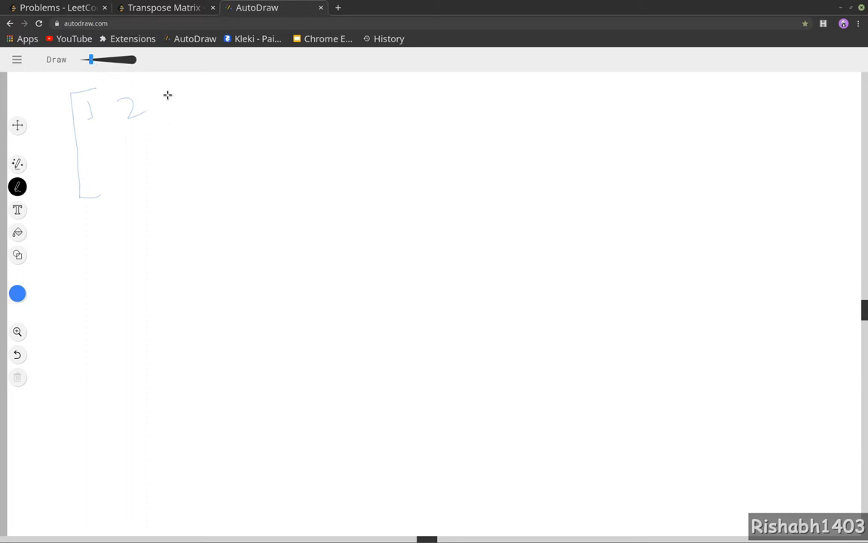
{"action": "left_click_drag", "start_coordinate": [181, 98], "coordinate": [180, 124]}
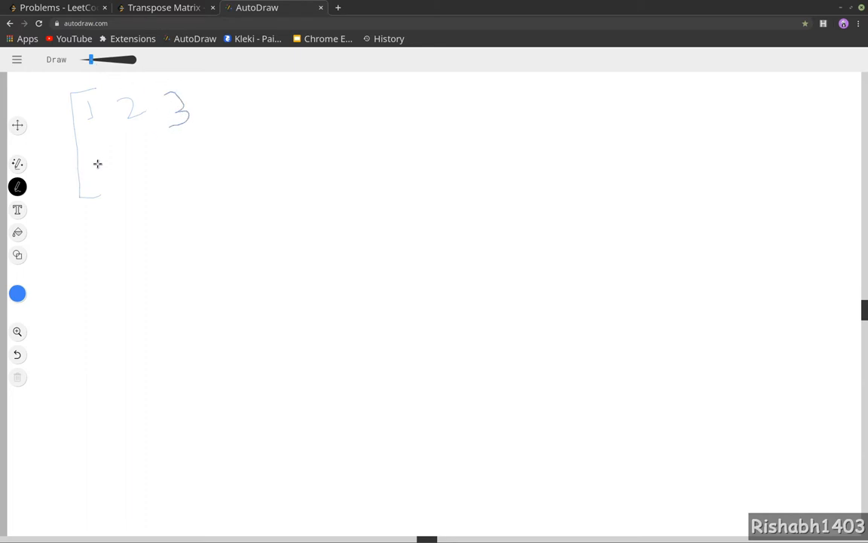
{"action": "left_click_drag", "start_coordinate": [96, 163], "coordinate": [108, 196]}
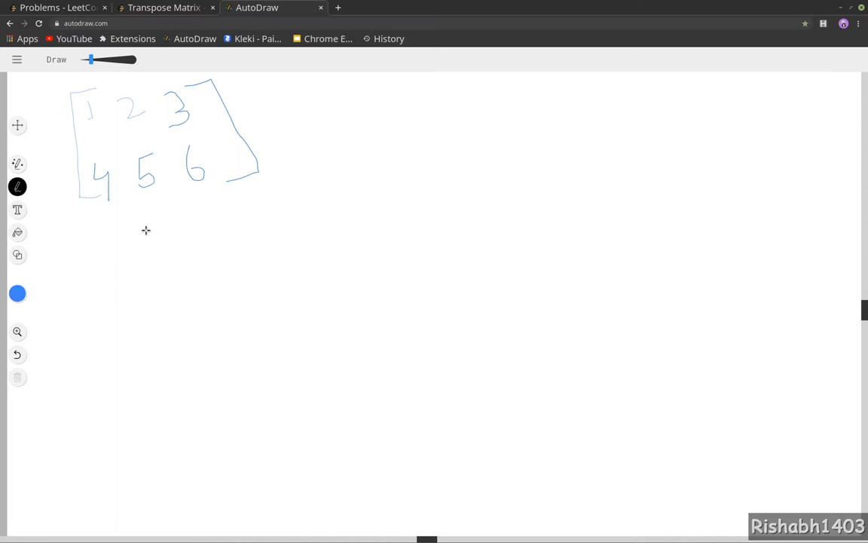
{"action": "left_click_drag", "start_coordinate": [143, 214], "coordinate": [151, 269]}
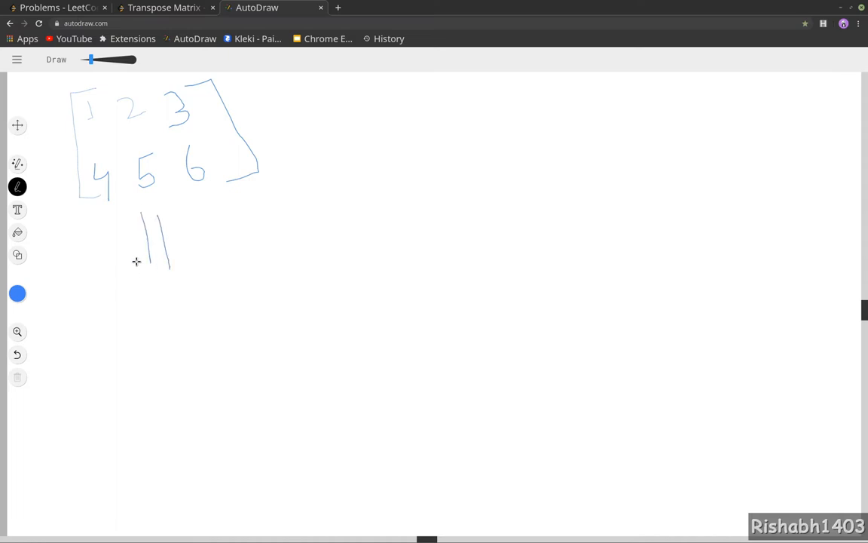
{"action": "left_click_drag", "start_coordinate": [178, 248], "coordinate": [159, 290]}
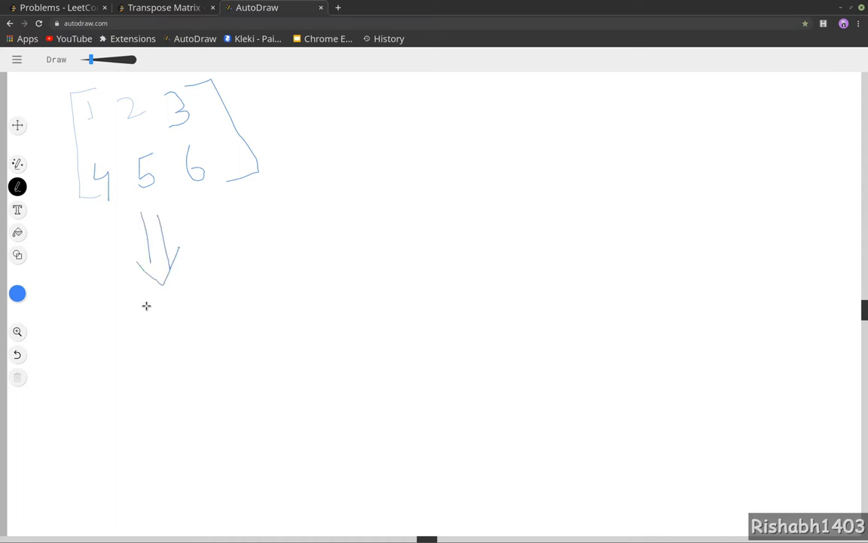
Draw an empty pair of brackets below the arrow and switch the ink to green.
{"action": "left_click_drag", "start_coordinate": [100, 304], "coordinate": [113, 445]}
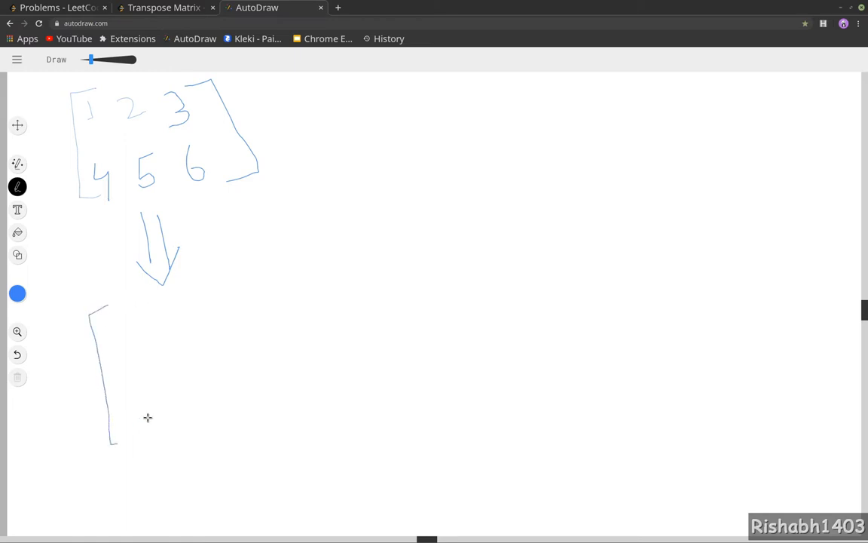
{"action": "left_click_drag", "start_coordinate": [277, 260], "coordinate": [330, 392]}
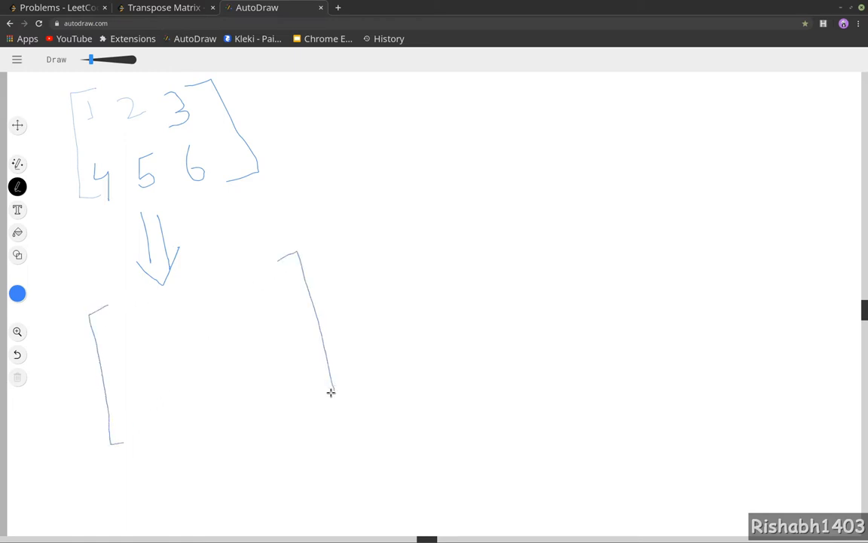
{"action": "left_click", "coordinate": [18, 293]}
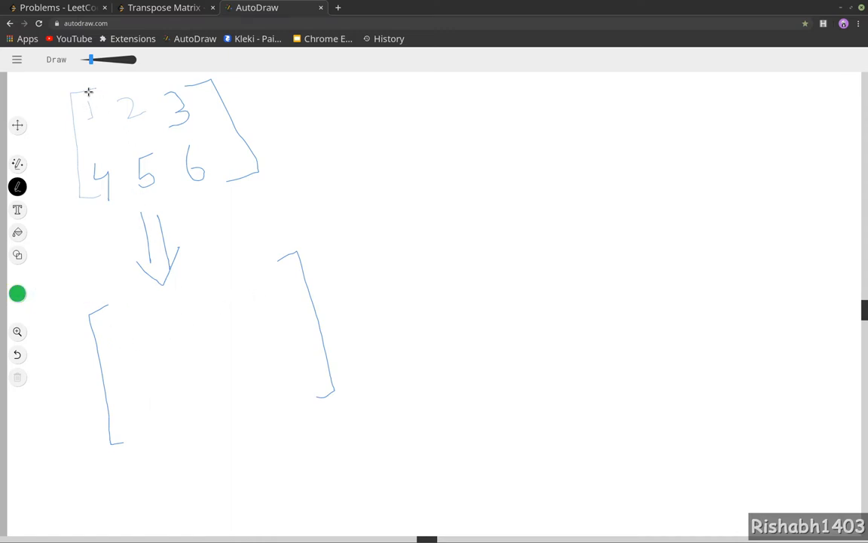
Circle columns 1-4, 2-5, 3-6 in green and fill the lower matrix as [1 4; 2 5; 3 6].
{"action": "left_click_drag", "start_coordinate": [90, 90], "coordinate": [105, 204]}
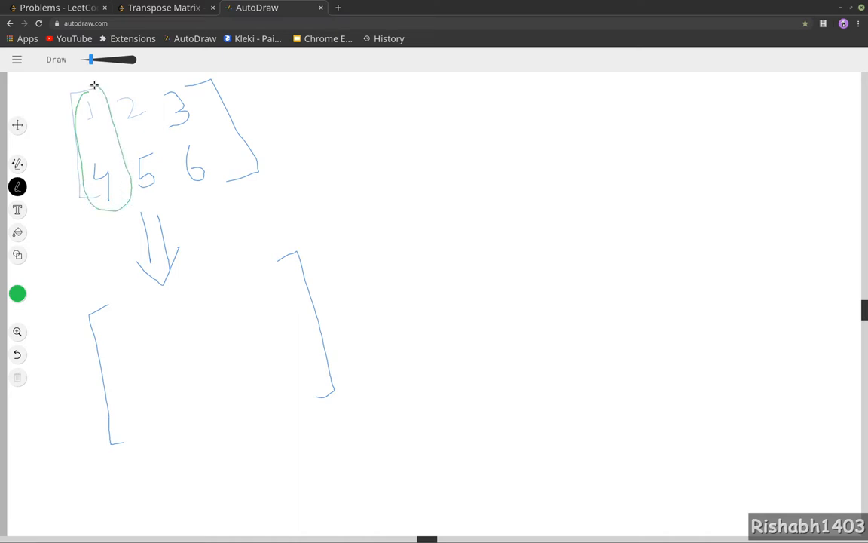
{"action": "left_click_drag", "start_coordinate": [124, 325], "coordinate": [124, 350]}
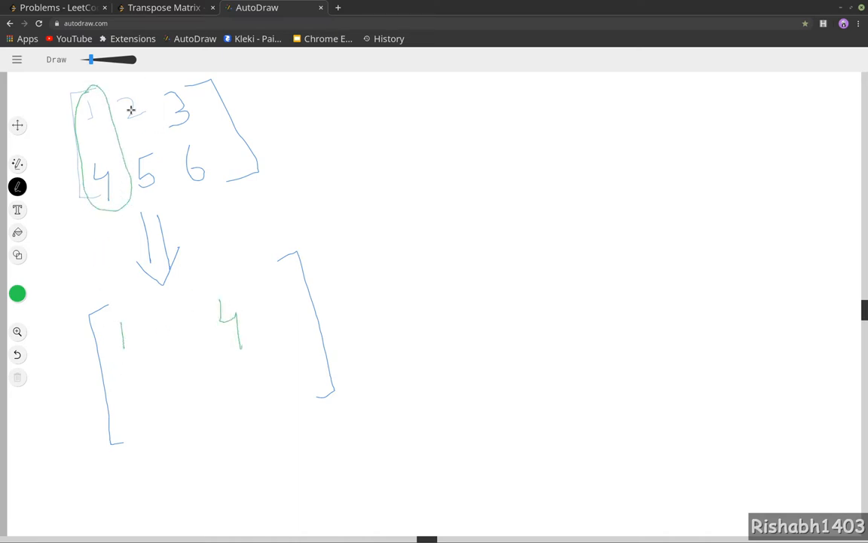
{"action": "left_click_drag", "start_coordinate": [136, 83], "coordinate": [151, 204]}
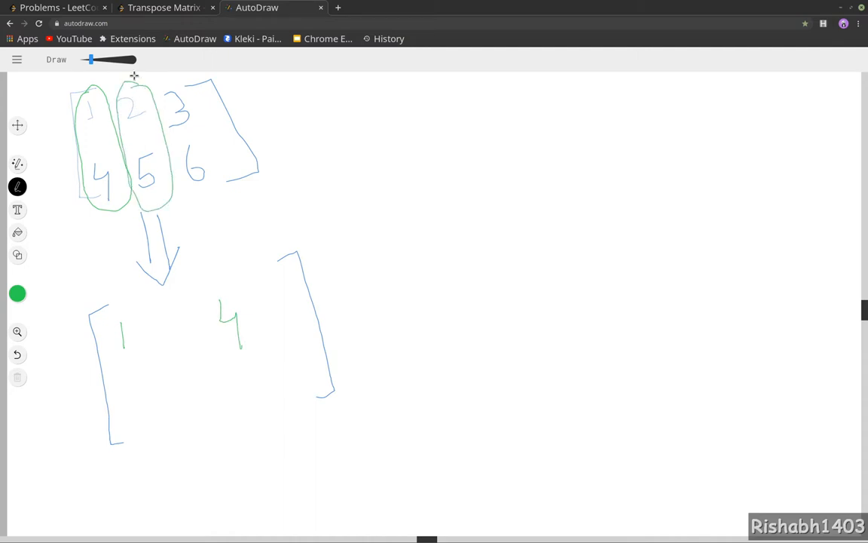
{"action": "left_click_drag", "start_coordinate": [139, 370], "coordinate": [150, 392]}
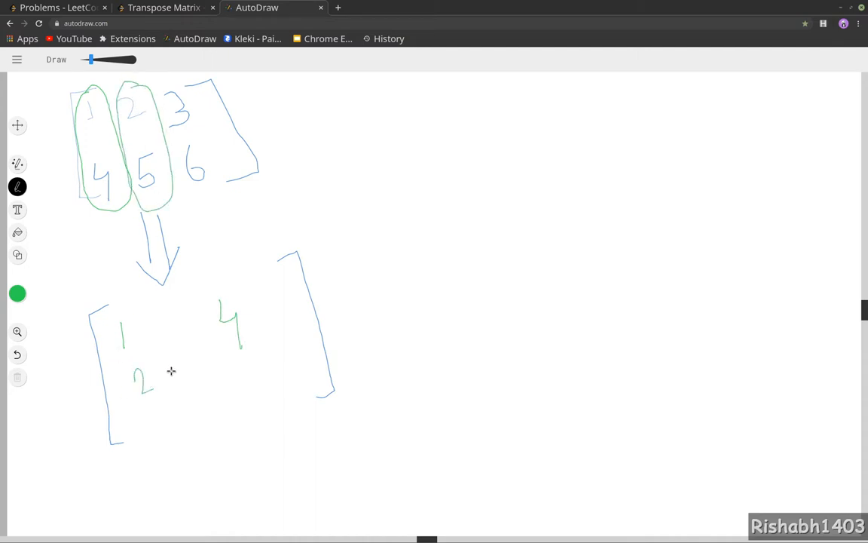
{"action": "left_click_drag", "start_coordinate": [240, 347], "coordinate": [229, 369]}
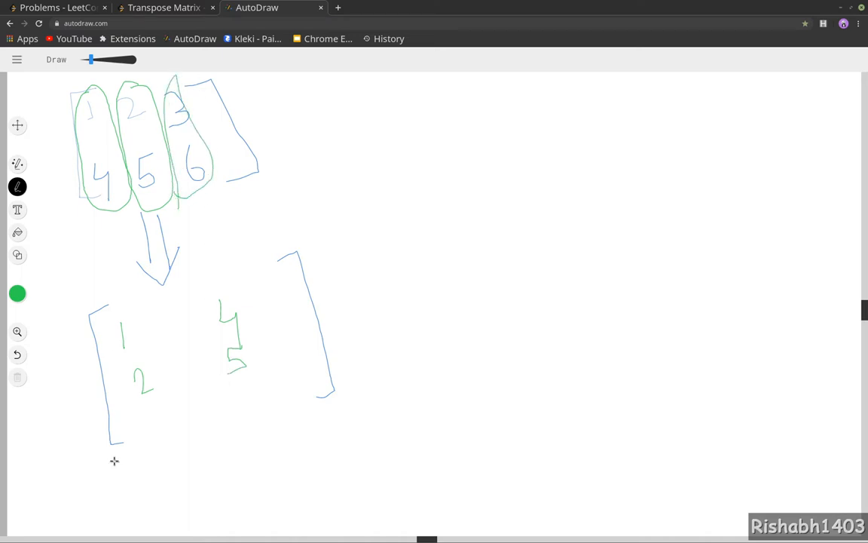
{"action": "left_click_drag", "start_coordinate": [150, 410], "coordinate": [169, 434]}
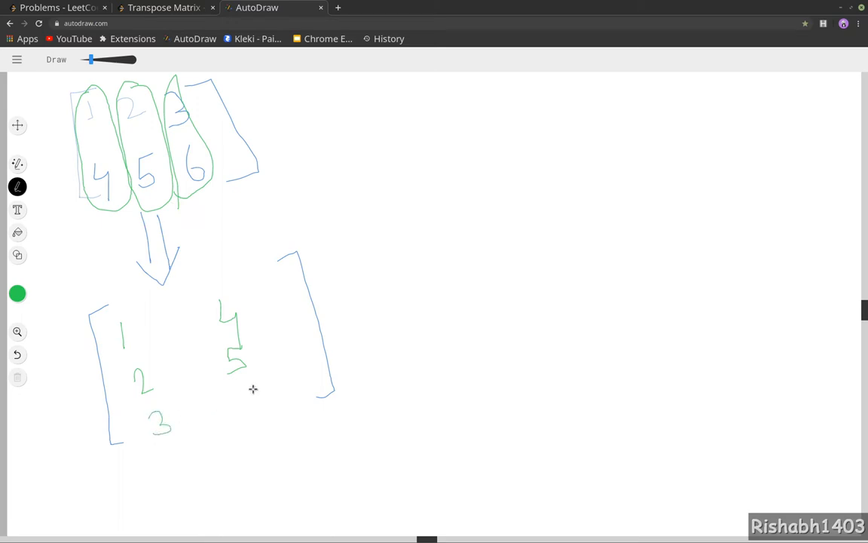
{"action": "left_click_drag", "start_coordinate": [260, 389], "coordinate": [253, 419]}
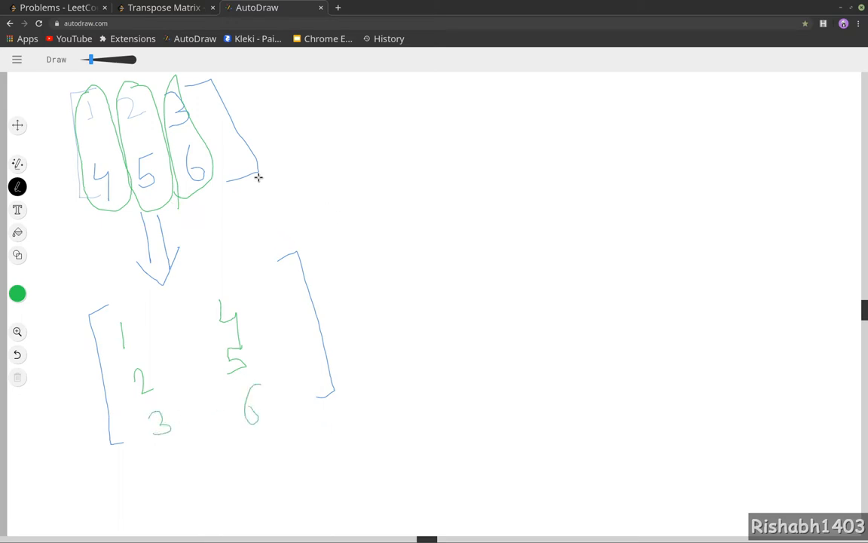
{"action": "left_click_drag", "start_coordinate": [258, 177], "coordinate": [290, 182]}
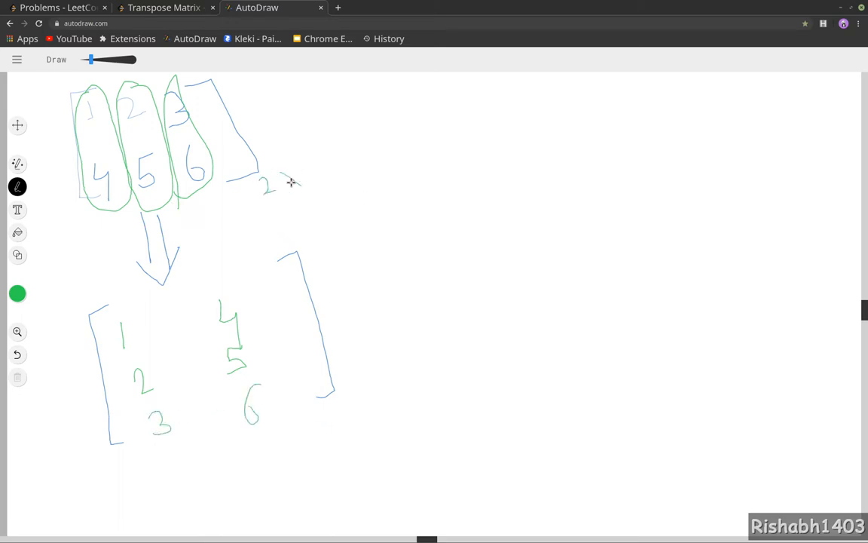
Label the matrices 2x3 and 3x2 and write n x m becoming m x n beside them.
{"action": "left_click_drag", "start_coordinate": [283, 177], "coordinate": [324, 193]}
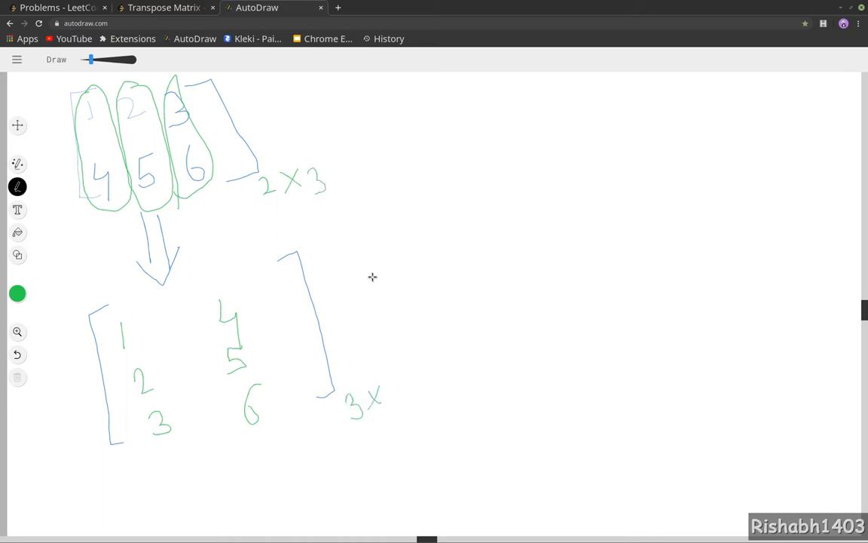
{"action": "left_click_drag", "start_coordinate": [392, 389], "coordinate": [407, 407]}
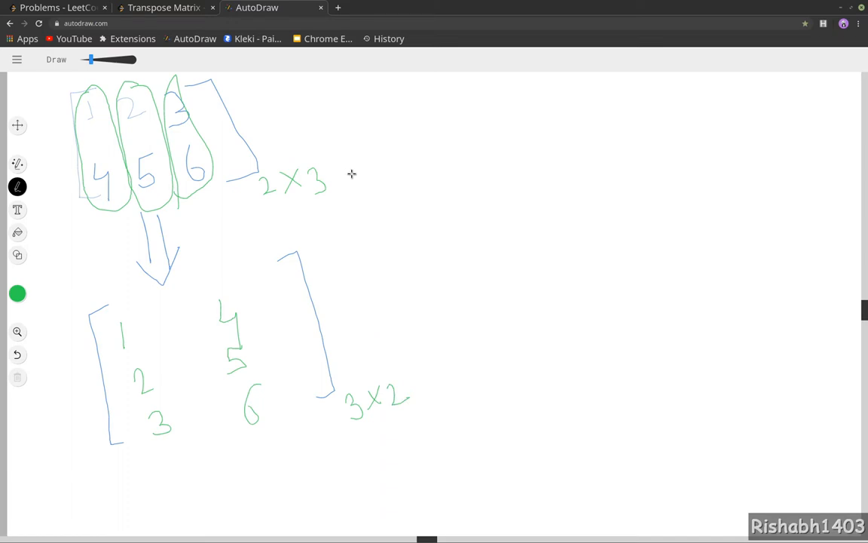
{"action": "left_click_drag", "start_coordinate": [328, 138], "coordinate": [389, 121]}
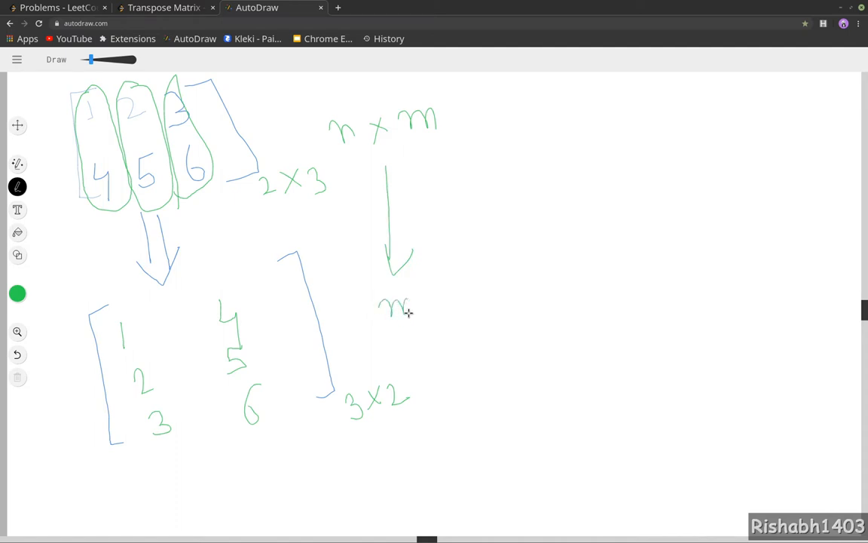
{"action": "left_click_drag", "start_coordinate": [385, 305], "coordinate": [485, 289]}
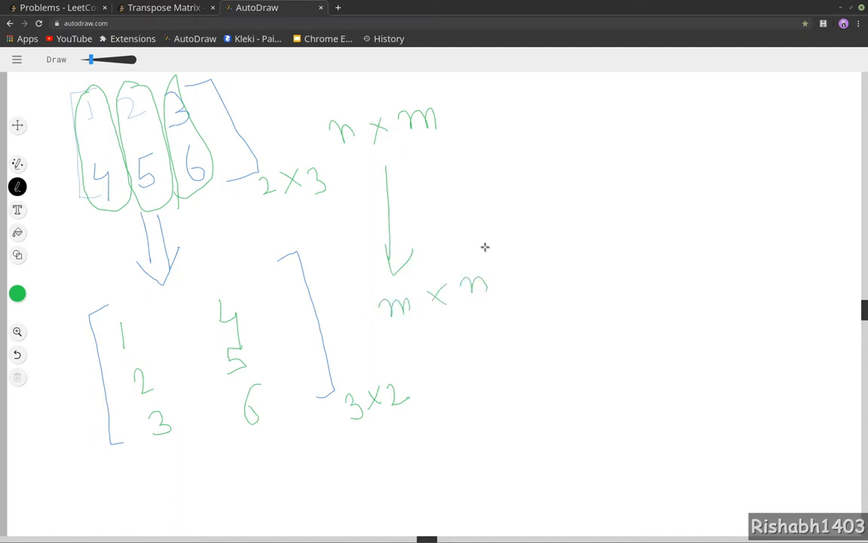
{"action": "mouse_move", "coordinate": [48, 121]}
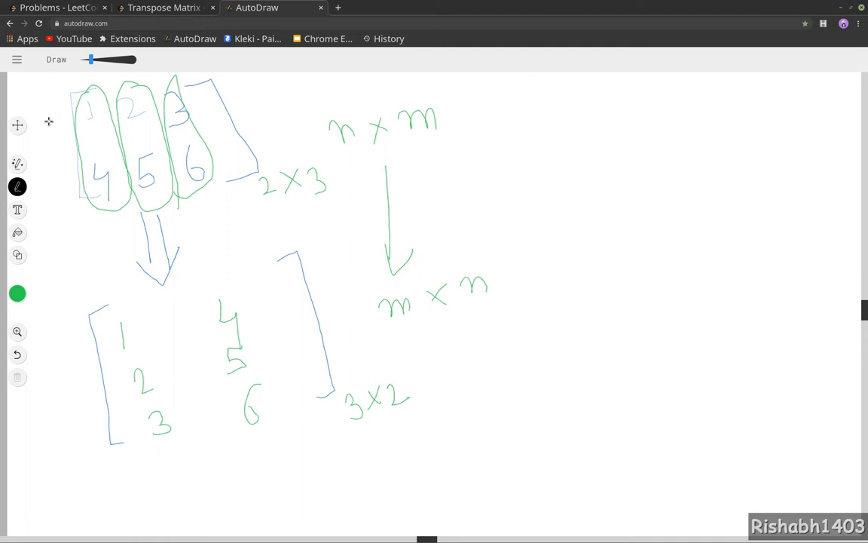
{"action": "mouse_move", "coordinate": [81, 114]}
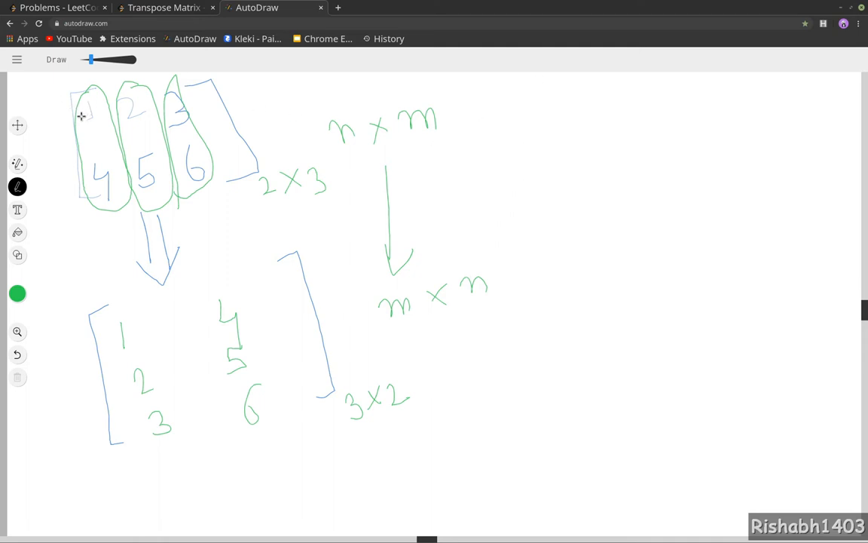
{"action": "mouse_move", "coordinate": [18, 255]}
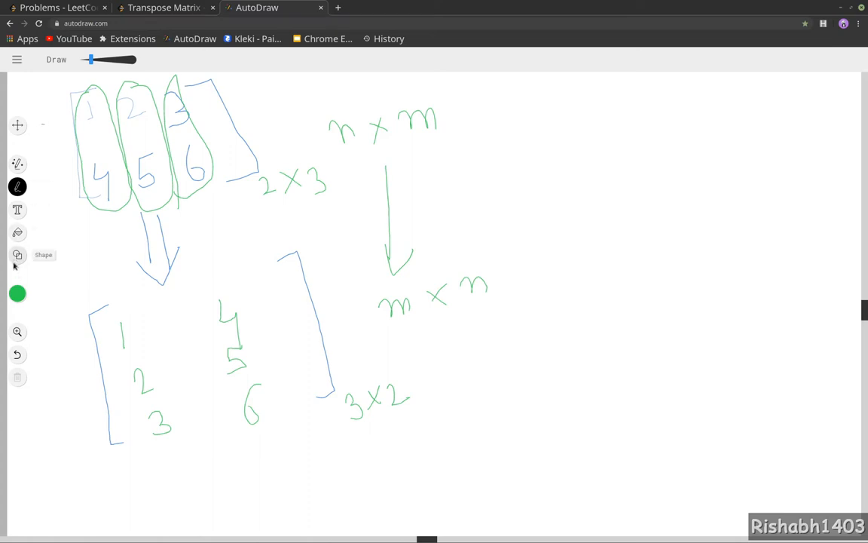
Switch to orange and stroke across the first row of the 2x3 matrix.
{"action": "left_click", "coordinate": [18, 292]}
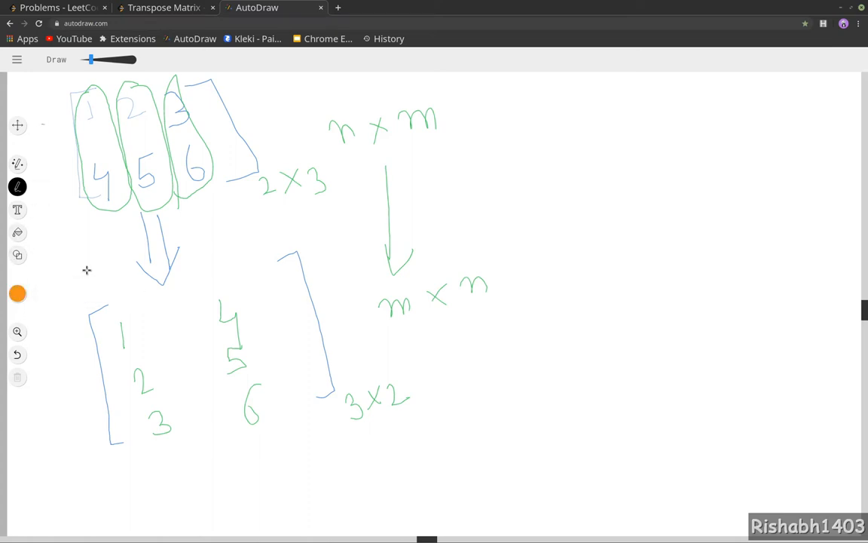
{"action": "mouse_move", "coordinate": [48, 122]}
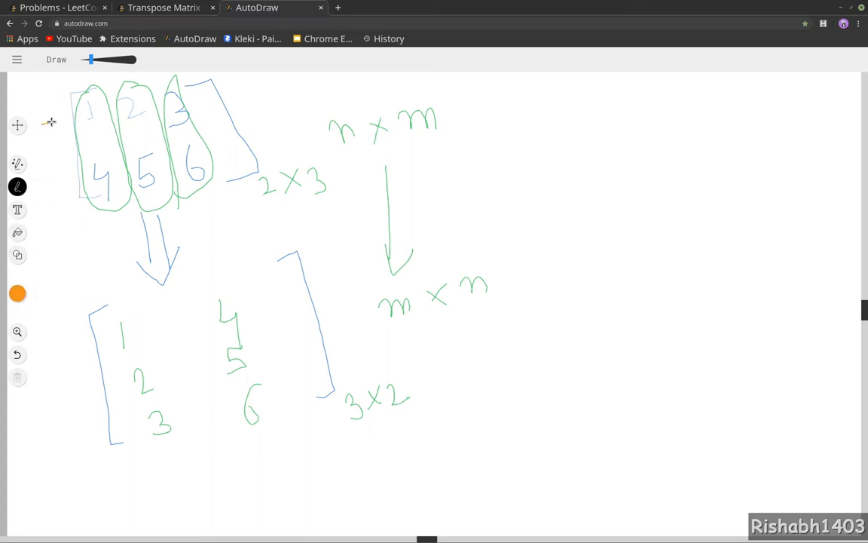
{"action": "left_click_drag", "start_coordinate": [45, 121], "coordinate": [72, 133]}
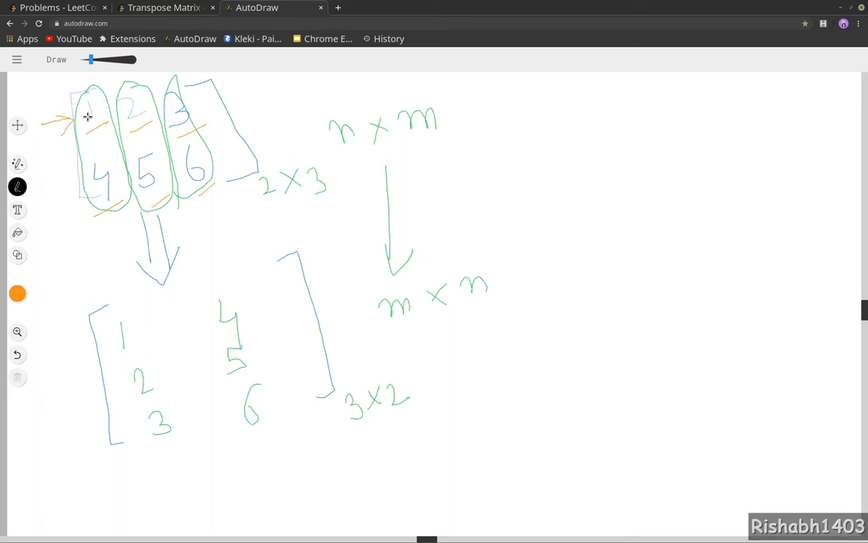
{"action": "mouse_move", "coordinate": [67, 128]}
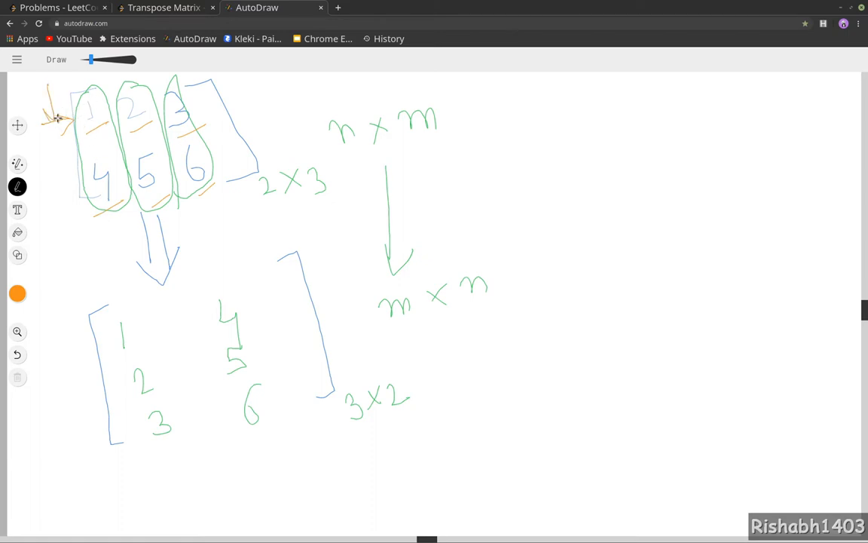
Select the existing stroke around the digit 2 with the Select tool.
{"action": "left_click", "coordinate": [85, 120]}
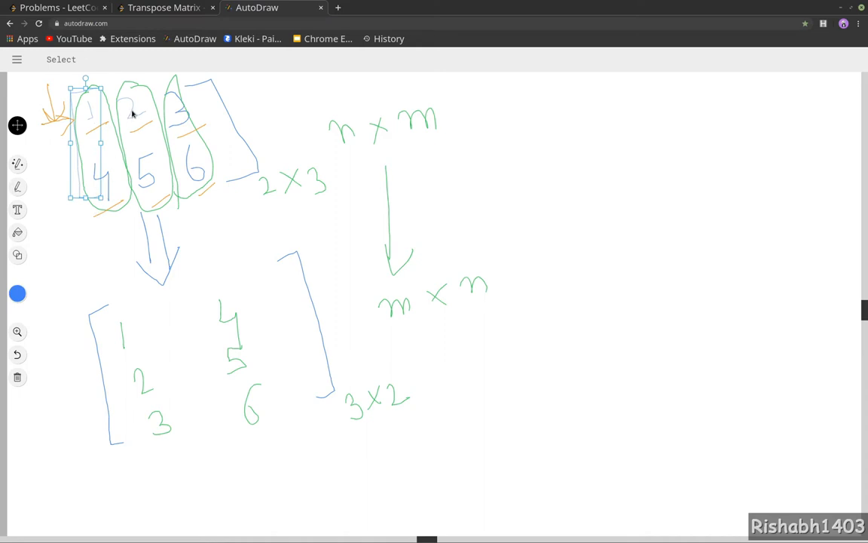
{"action": "left_click", "coordinate": [132, 106]}
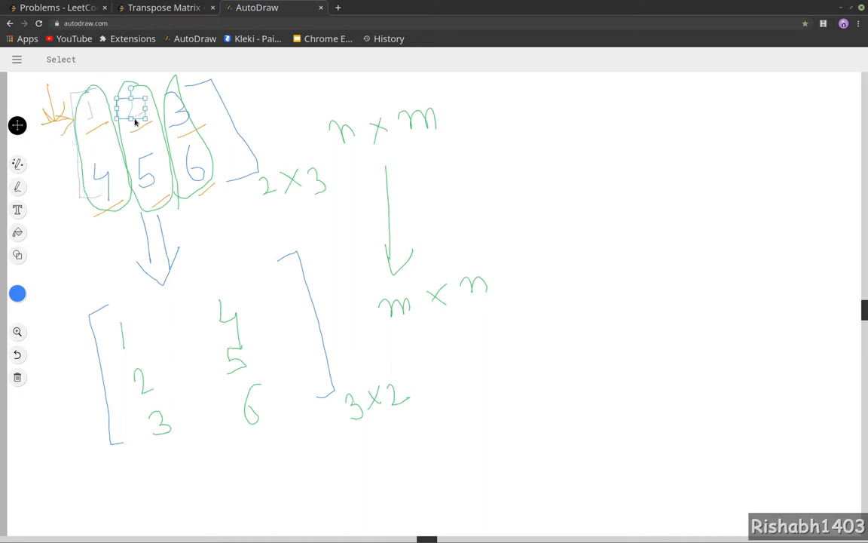
{"action": "mouse_move", "coordinate": [148, 178]}
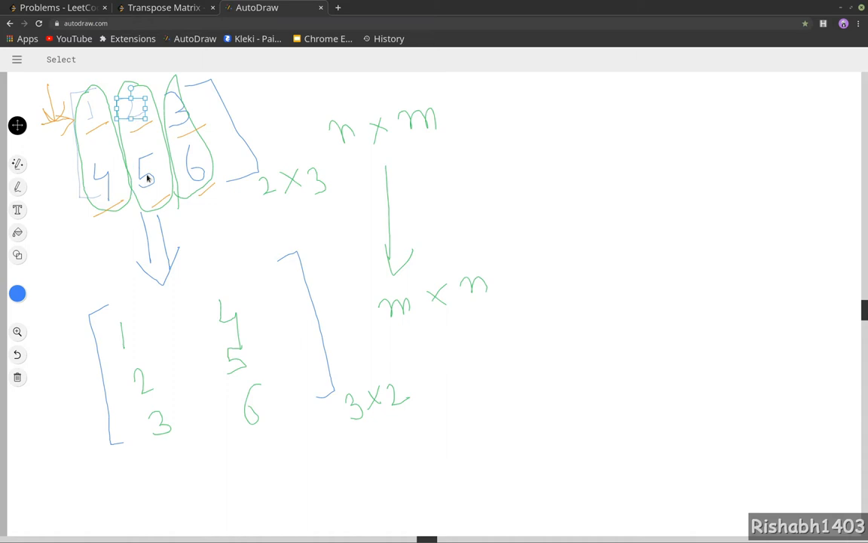
{"action": "mouse_move", "coordinate": [194, 175]}
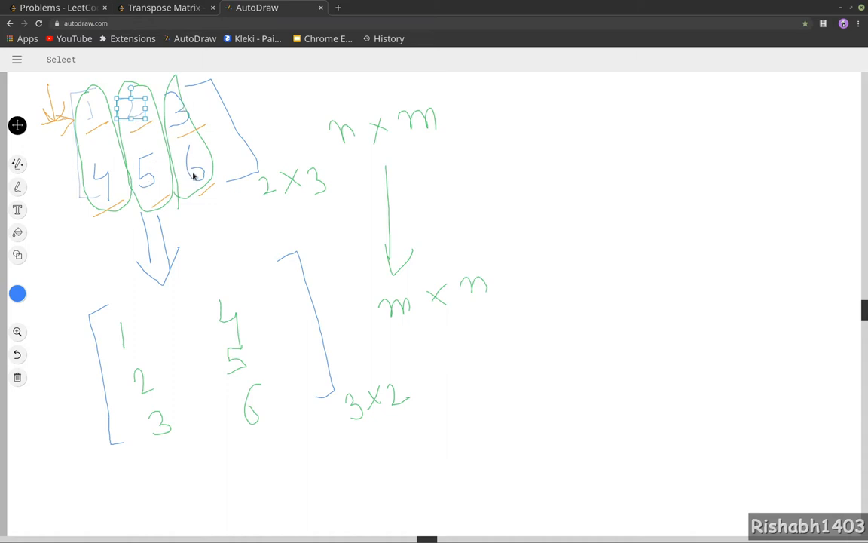
{"action": "mouse_move", "coordinate": [57, 184]}
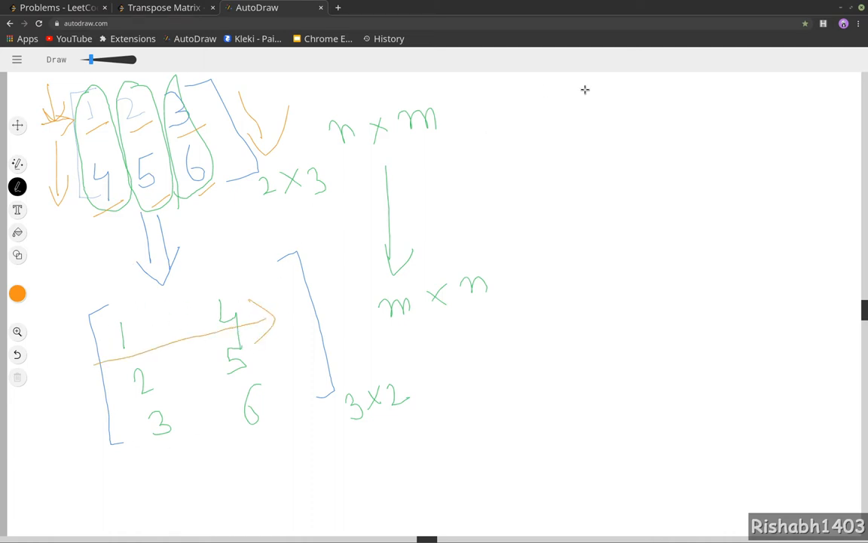
{"action": "mouse_move", "coordinate": [512, 97]}
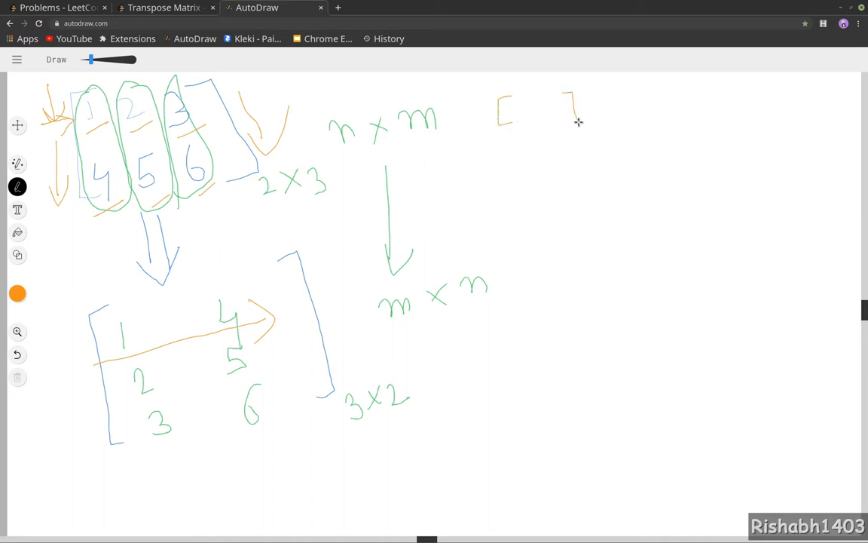
Write [ ] → [[ ], [ ]] in orange at the top right of the canvas.
{"action": "left_click_drag", "start_coordinate": [571, 108], "coordinate": [615, 109]}
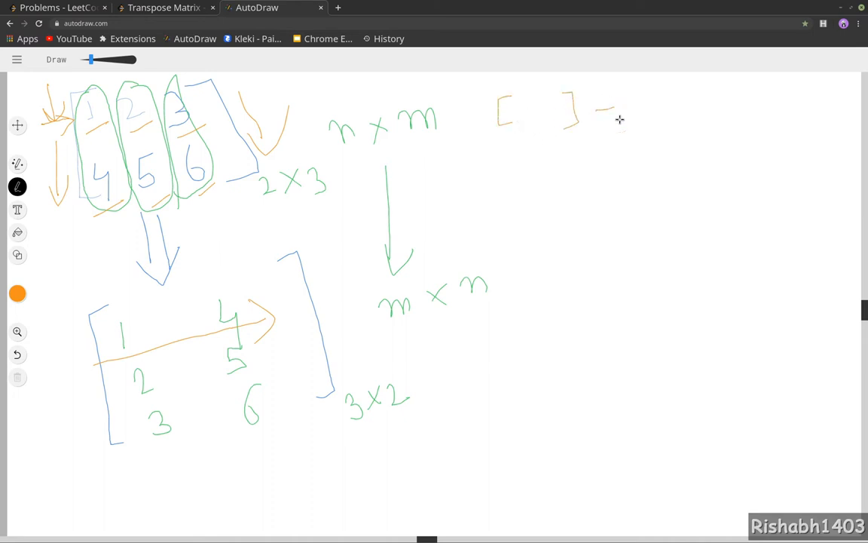
{"action": "left_click_drag", "start_coordinate": [603, 113], "coordinate": [686, 105]}
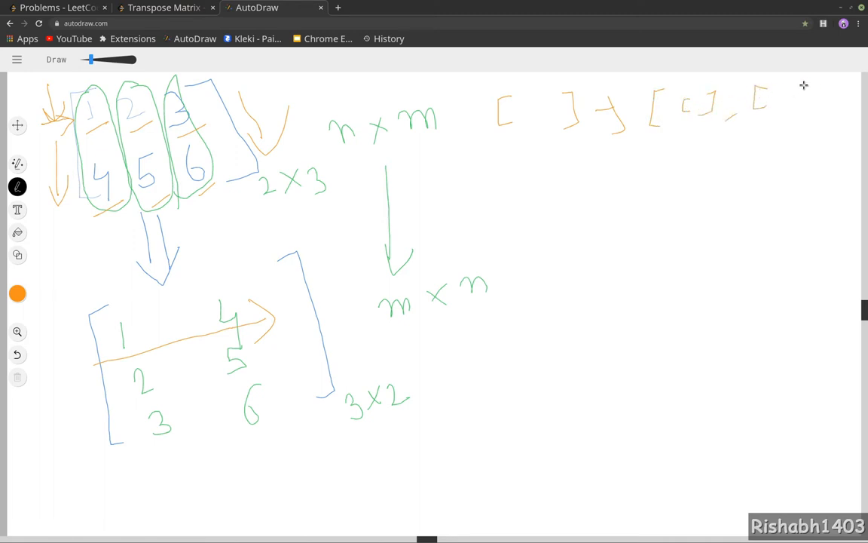
{"action": "left_click_drag", "start_coordinate": [814, 83], "coordinate": [799, 124]}
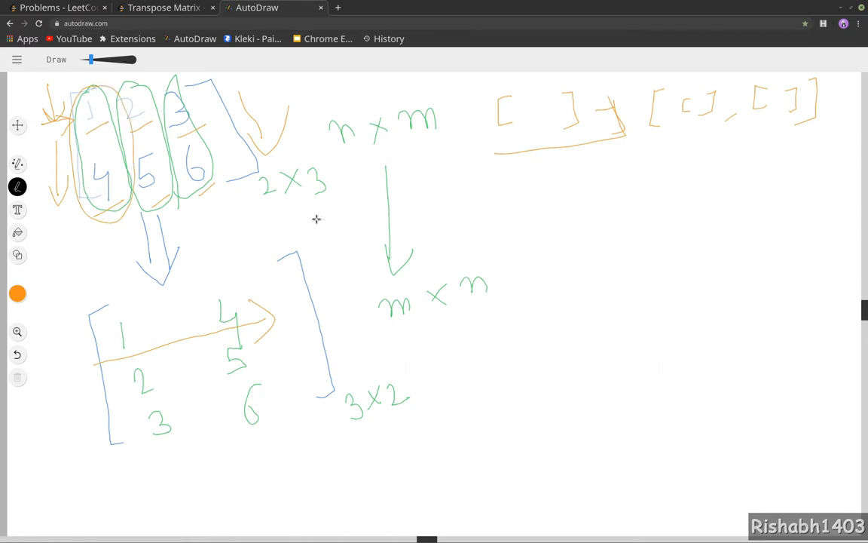
Write the rows [1,4] and [2,5] in orange with a curved arrow toward the result array.
{"action": "left_click_drag", "start_coordinate": [290, 219], "coordinate": [347, 241]}
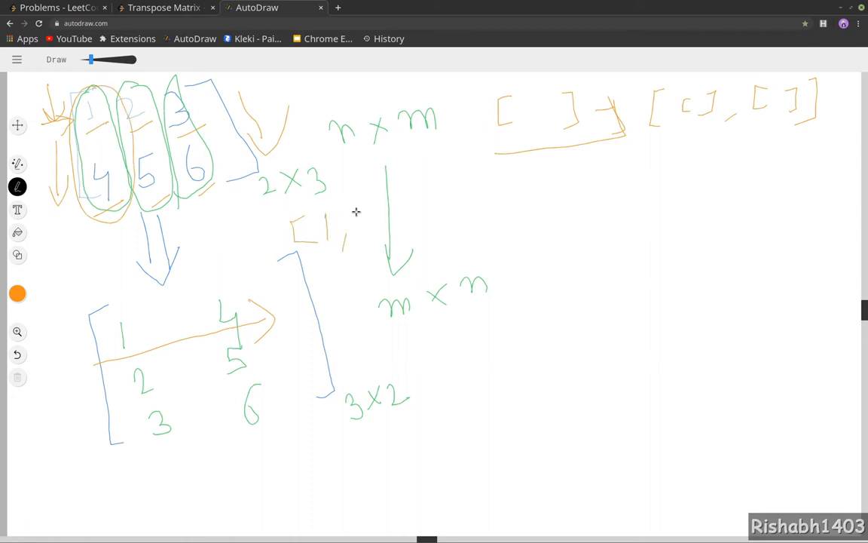
{"action": "left_click_drag", "start_coordinate": [362, 196], "coordinate": [384, 241]}
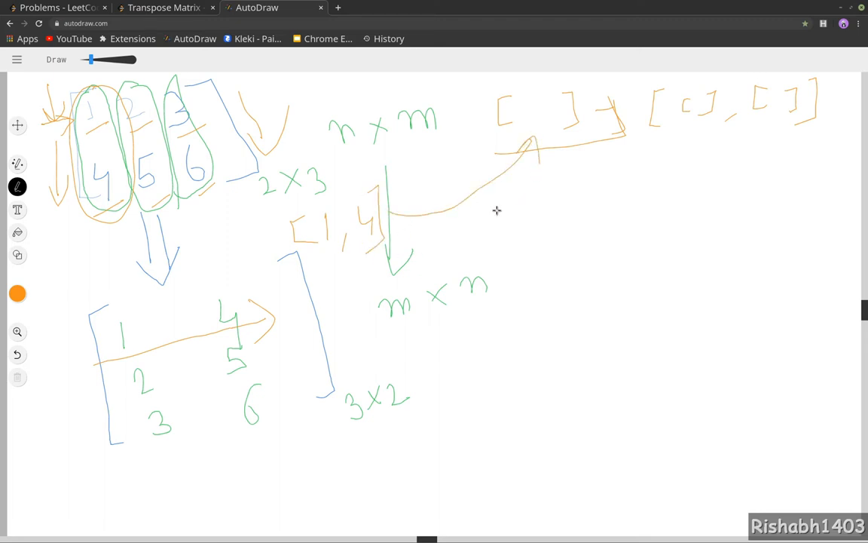
{"action": "left_click_drag", "start_coordinate": [498, 193], "coordinate": [570, 234]}
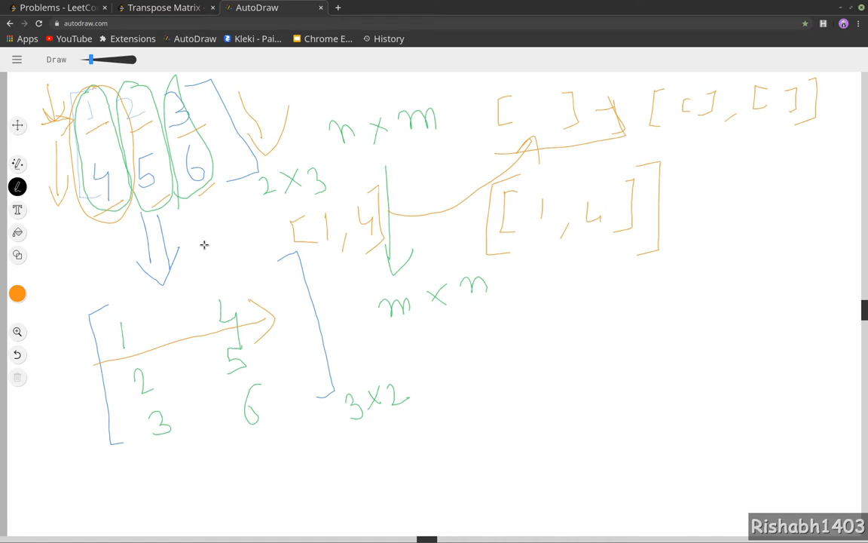
{"action": "mouse_move", "coordinate": [196, 225]}
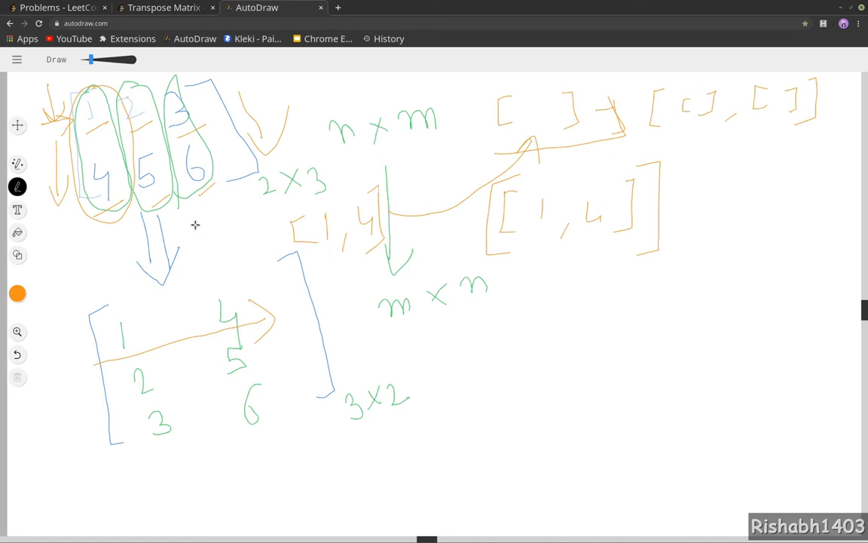
{"action": "left_click_drag", "start_coordinate": [199, 226], "coordinate": [238, 256]}
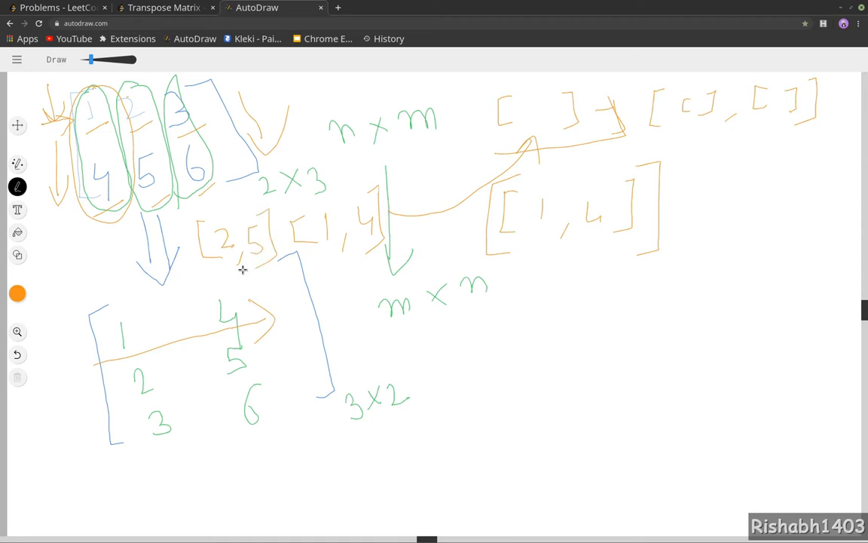
{"action": "mouse_move", "coordinate": [286, 283]}
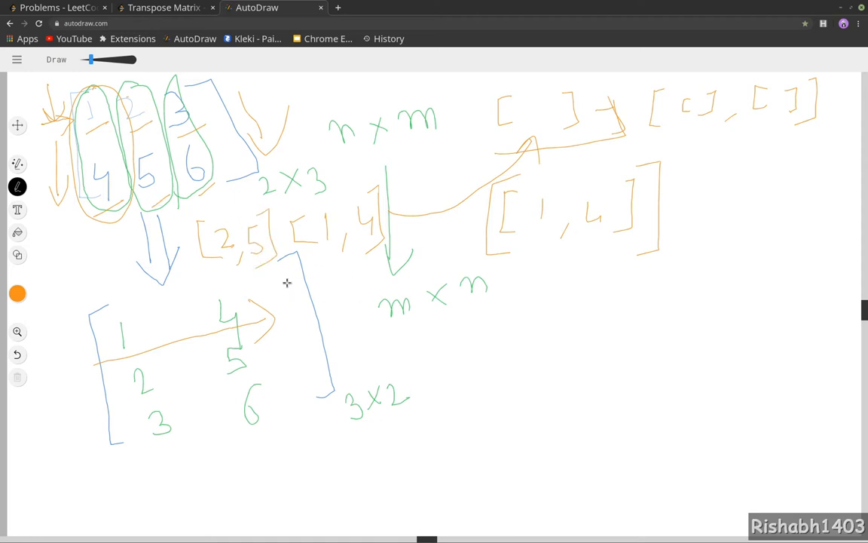
Write the nested result array [[1,4],[2,5]] under m x n.
{"action": "left_click_drag", "start_coordinate": [494, 300], "coordinate": [511, 299]}
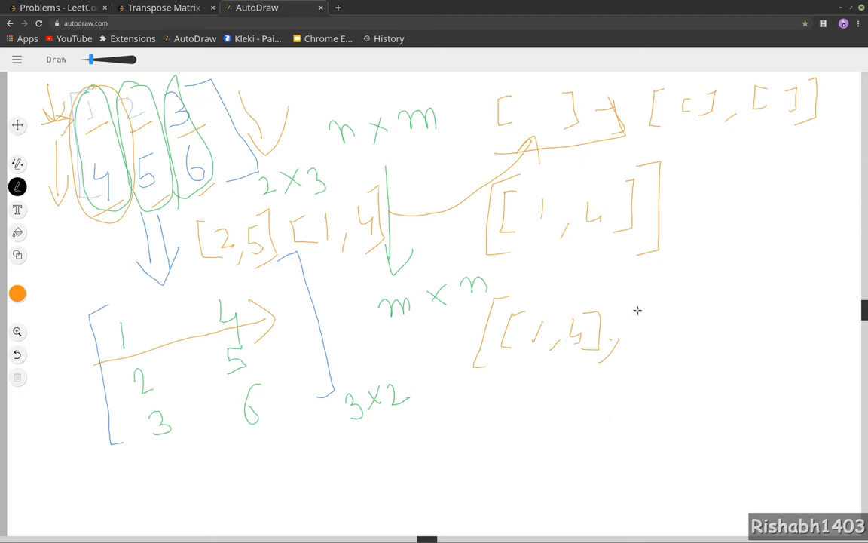
{"action": "left_click_drag", "start_coordinate": [639, 311], "coordinate": [627, 354]}
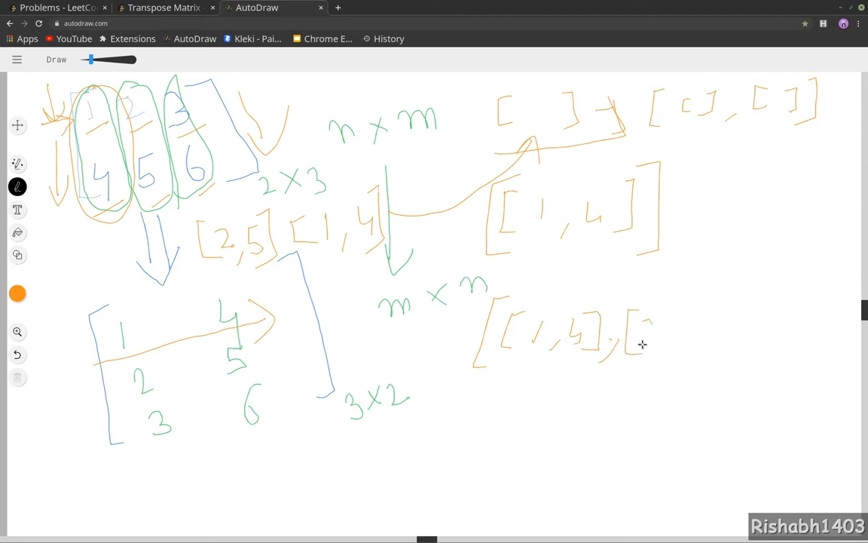
{"action": "left_click_drag", "start_coordinate": [641, 344], "coordinate": [712, 344]}
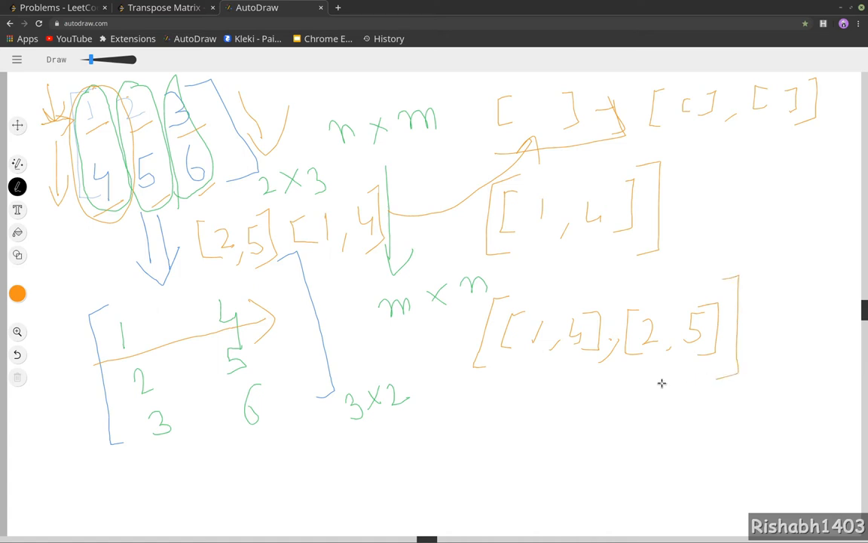
{"action": "mouse_move", "coordinate": [199, 307]}
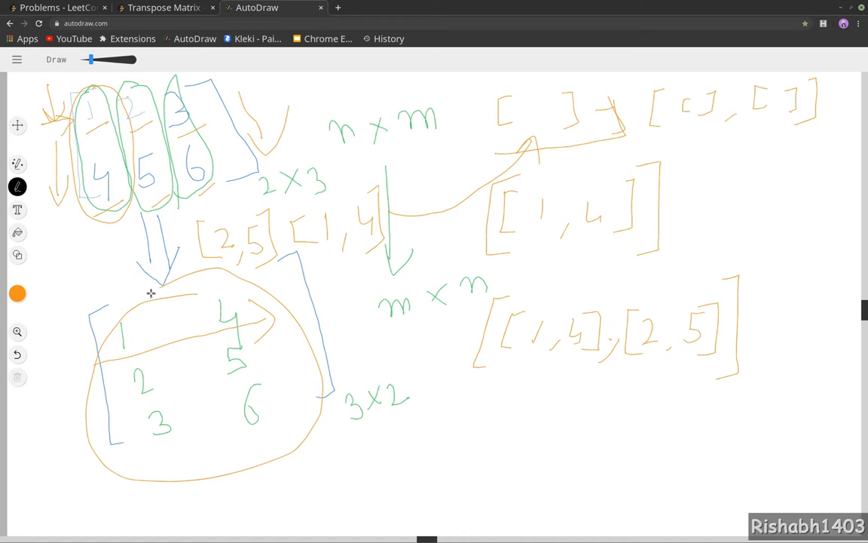
Back in the LeetCode editor, declare const result = []; inside the transpose function.
{"action": "left_click", "coordinate": [163, 7]}
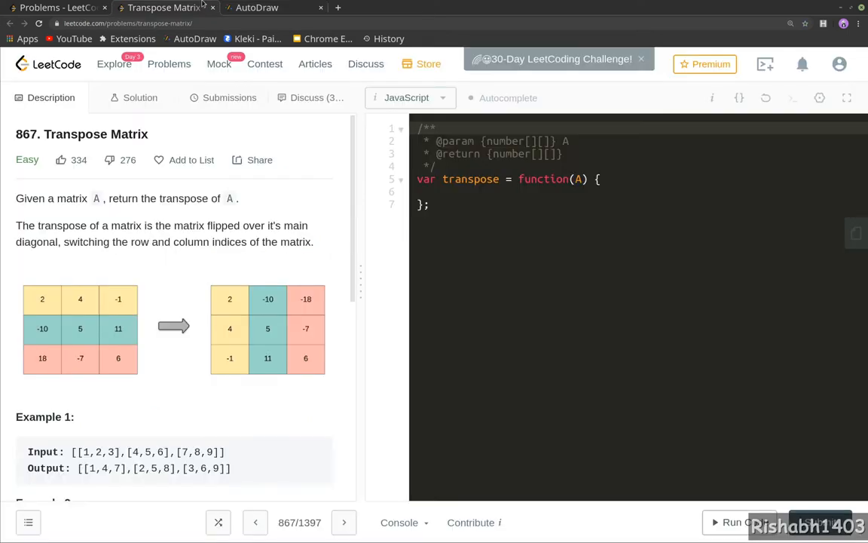
{"action": "left_click", "coordinate": [459, 190]}
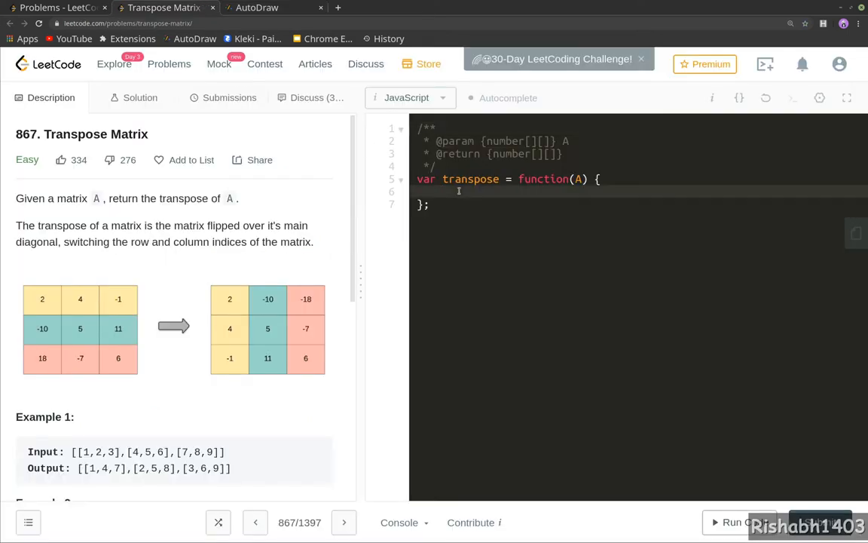
{"action": "type", "text": "const"}
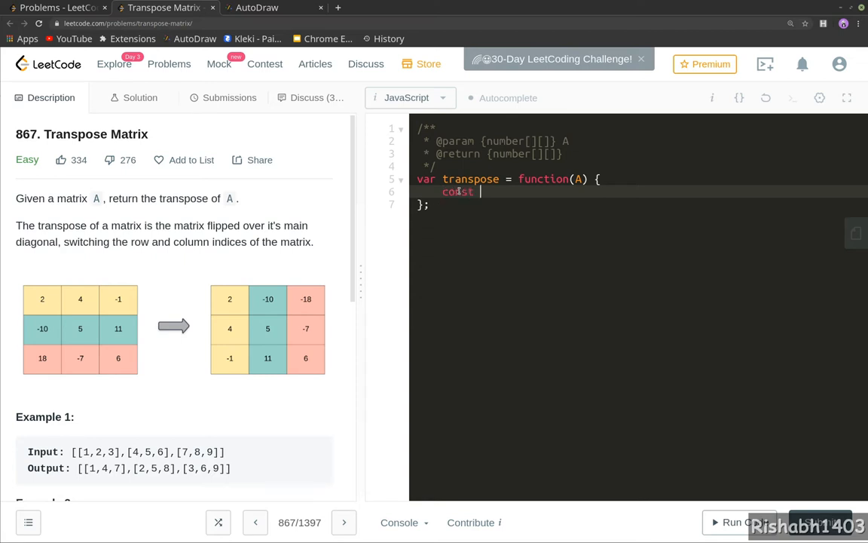
{"action": "type", "text": "result ="}
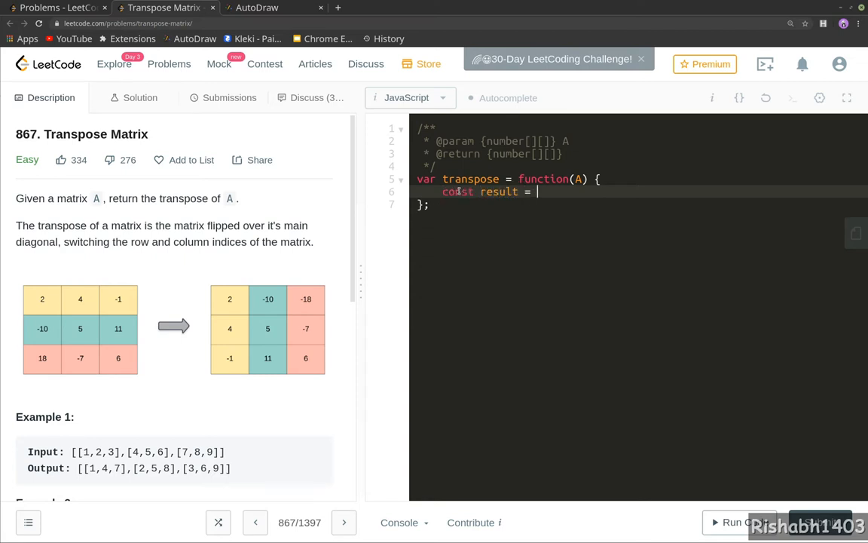
{"action": "type", "text": "[];"}
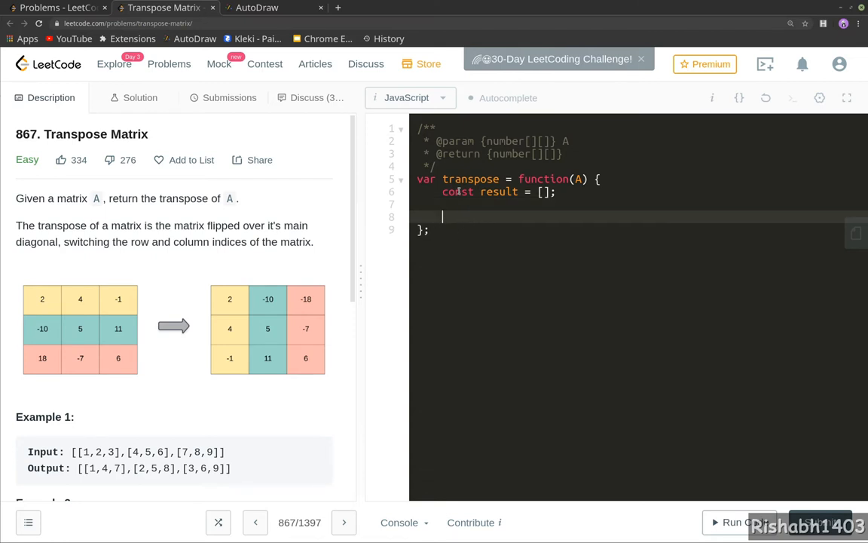
Write the outer for loop over A[0].length and declare const col = inside it.
{"action": "type", "text": "for("}
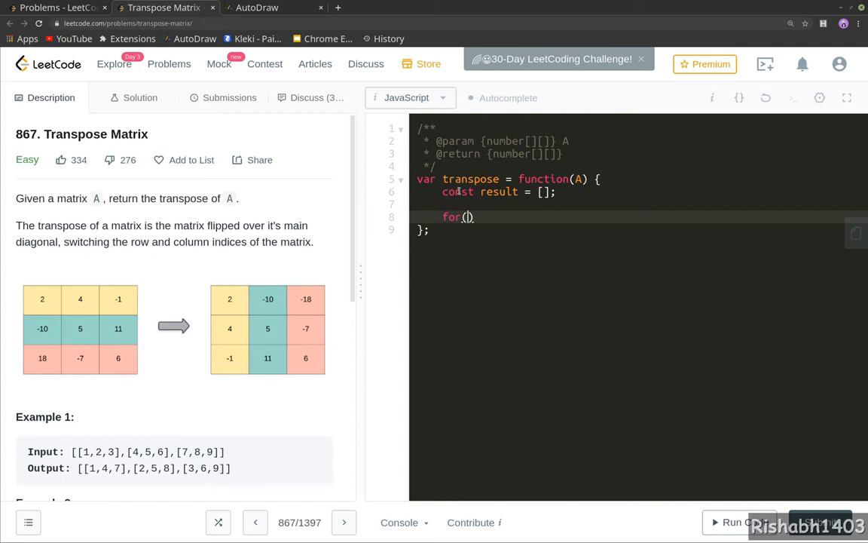
{"action": "type", "text": "let i="}
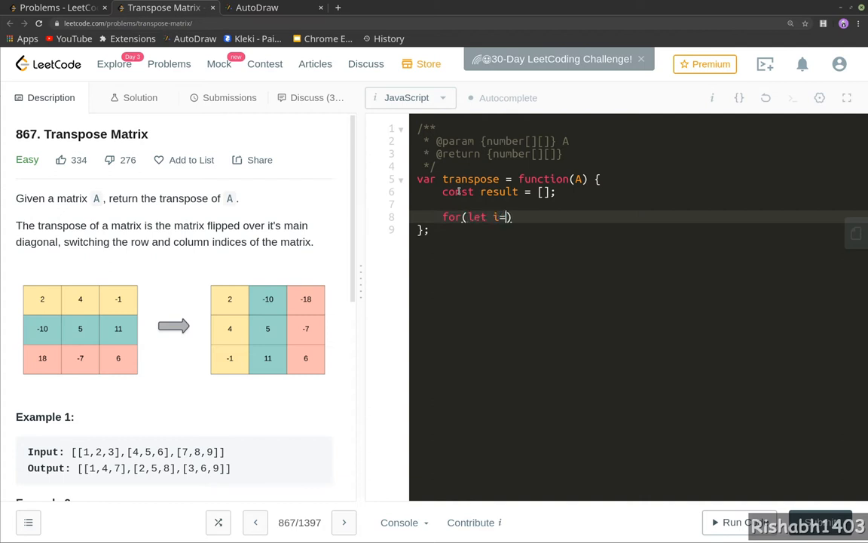
{"action": "type", "text": "0;i"}
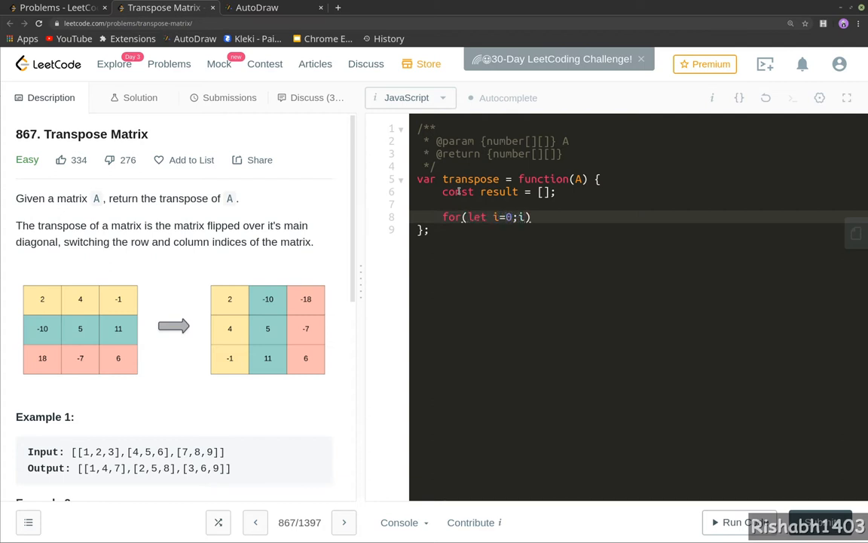
{"action": "type", "text": "<"}
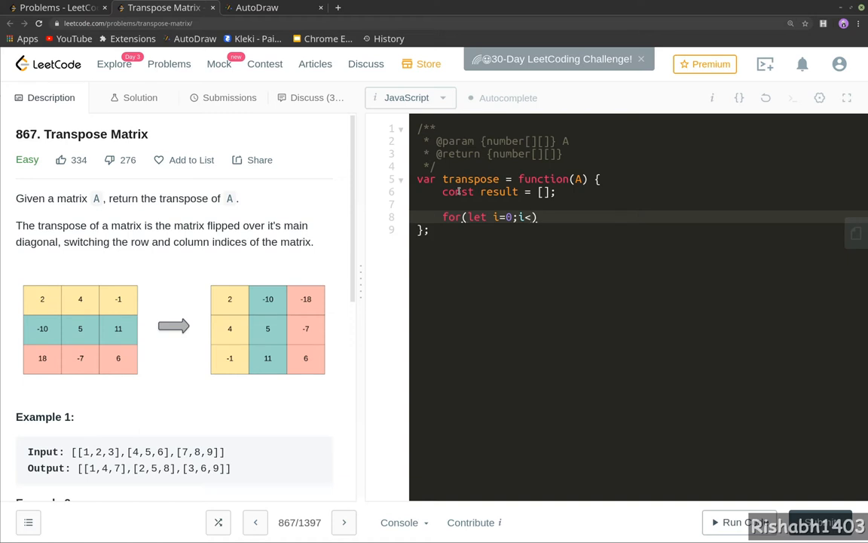
{"action": "type", "text": "A[]"}
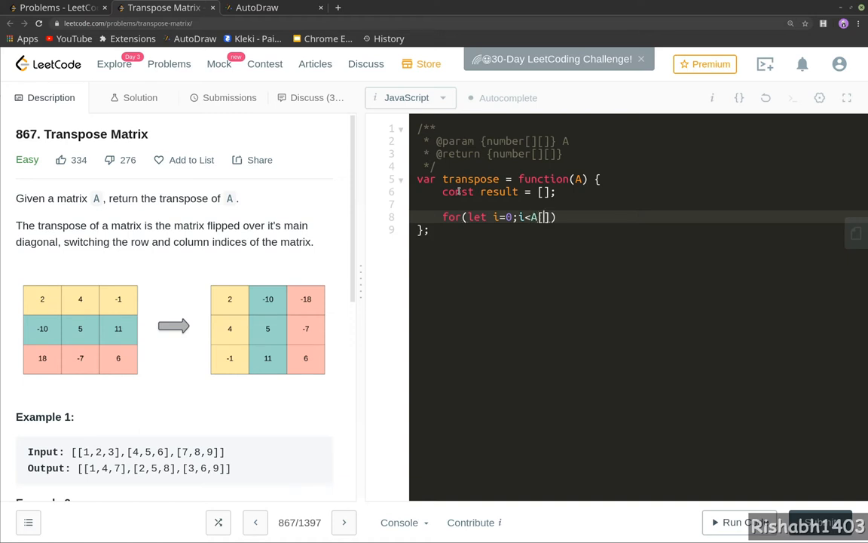
{"action": "type", "text": "0"}
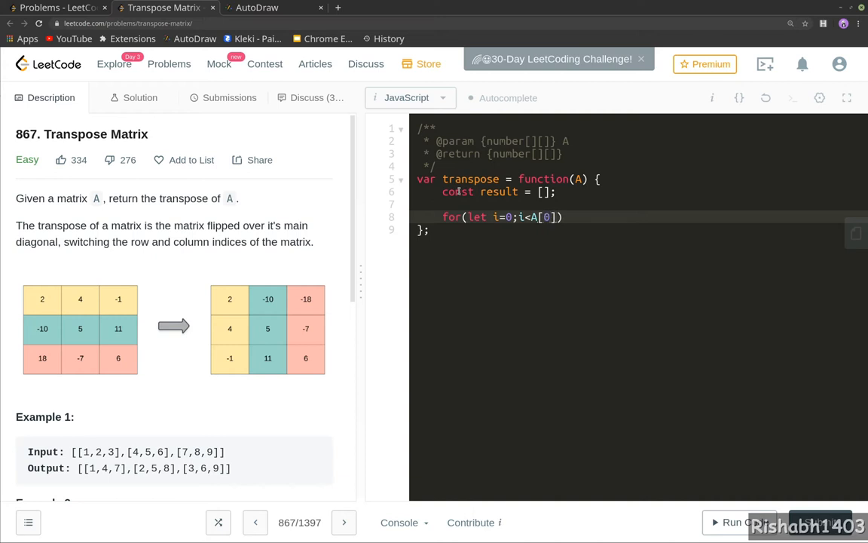
{"action": "type", "text": ".length)"}
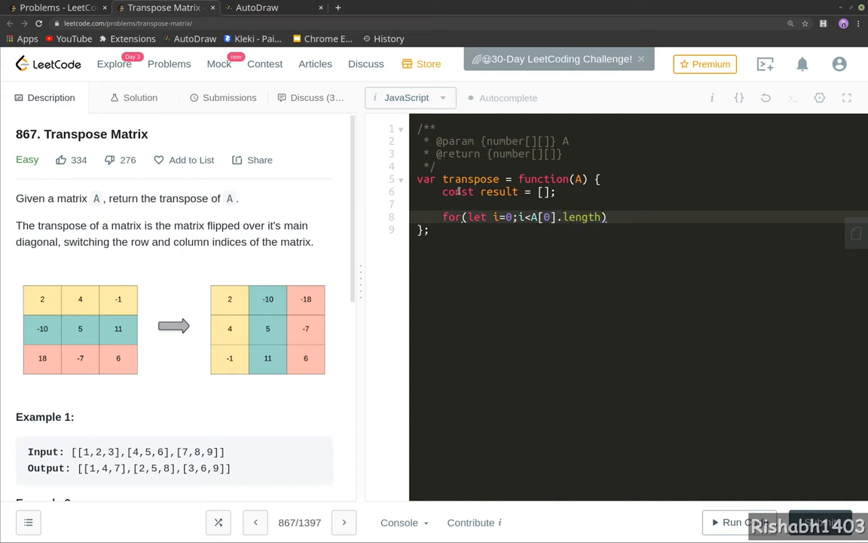
{"action": "type", "text": ";"}
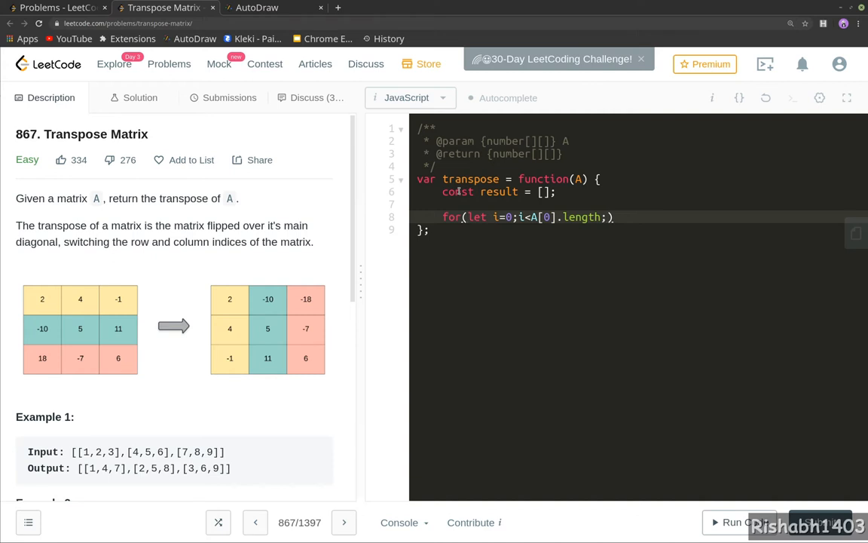
{"action": "type", "text": "j"}
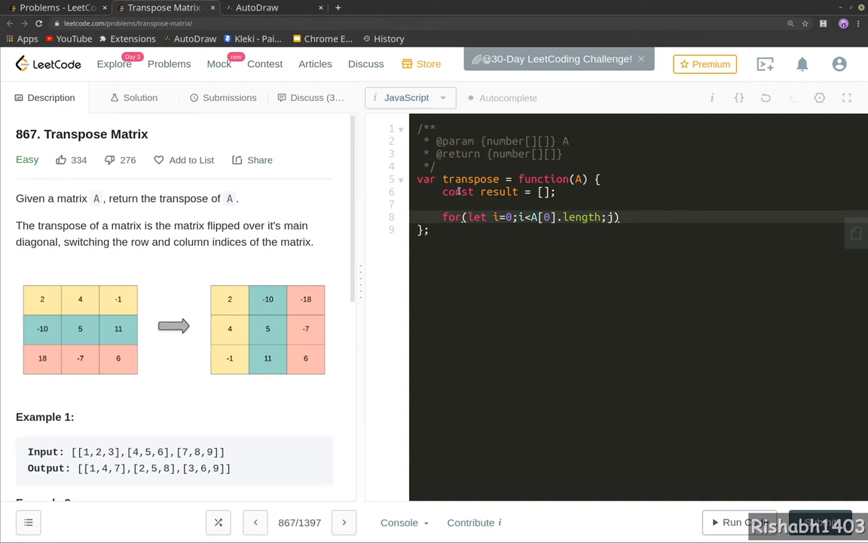
{"action": "type", "text": "++){"}
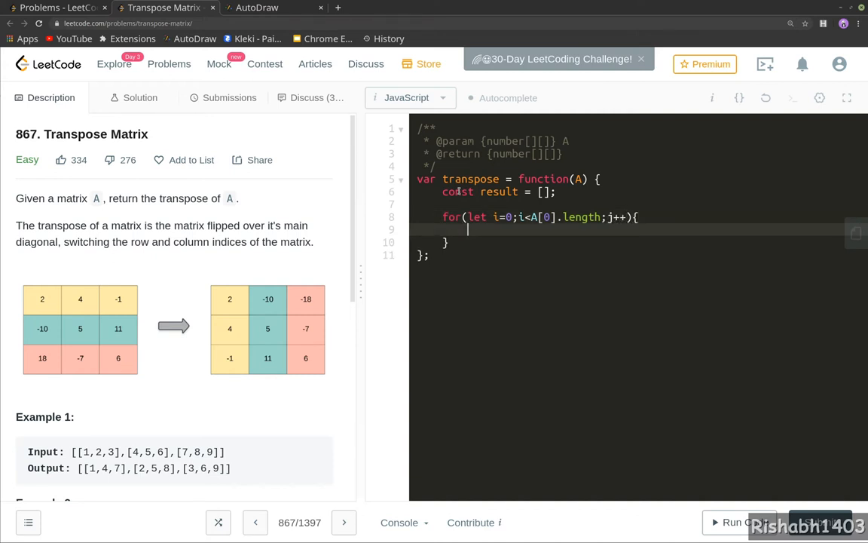
{"action": "type", "text": "cons"}
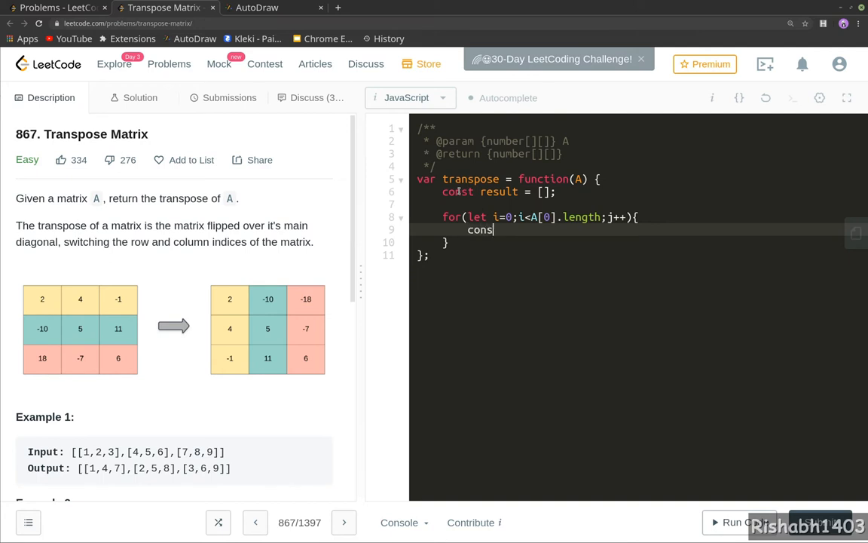
{"action": "type", "text": "t"}
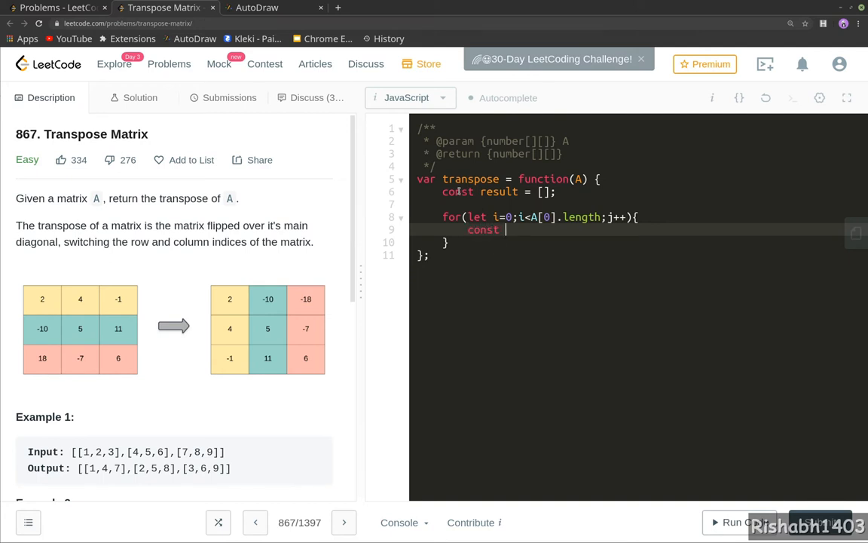
{"action": "type", "text": "col = [];"}
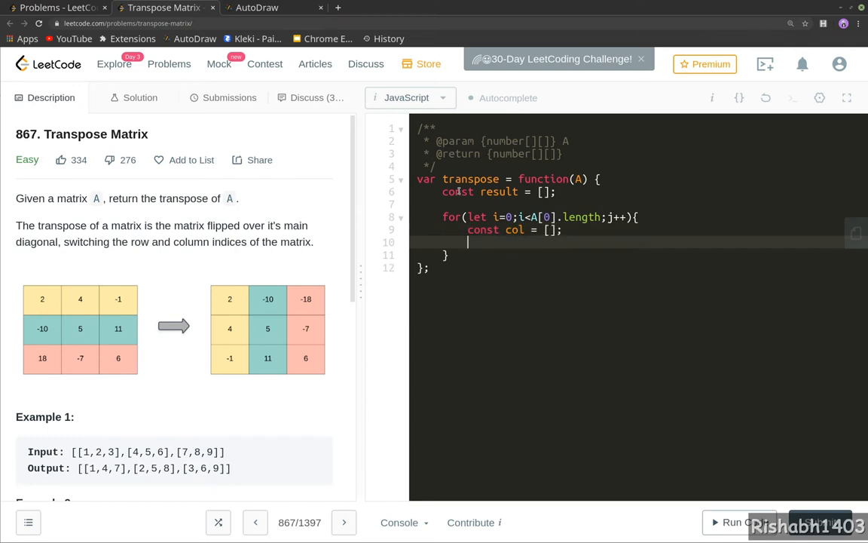
Write the inner loop over A.length pushing A[j][i] into col.
{"action": "type", "text": "for(let )"}
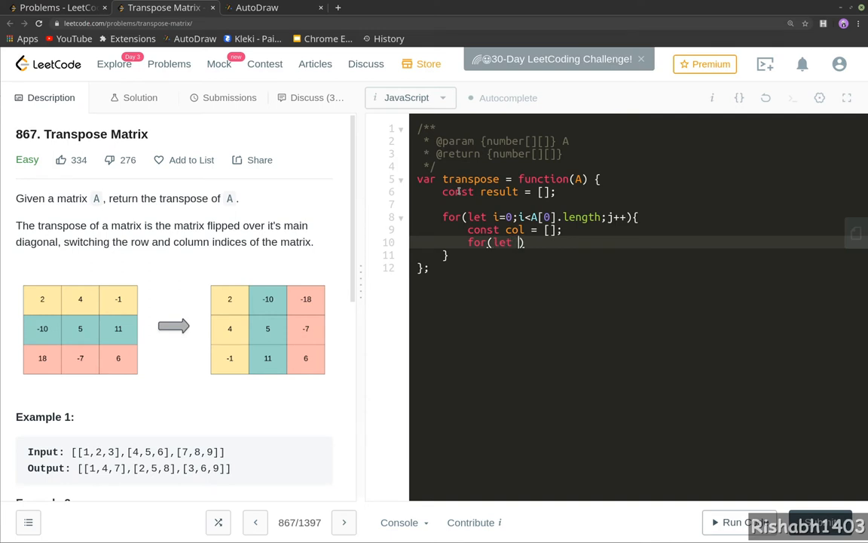
{"action": "type", "text": "j = 0;)"}
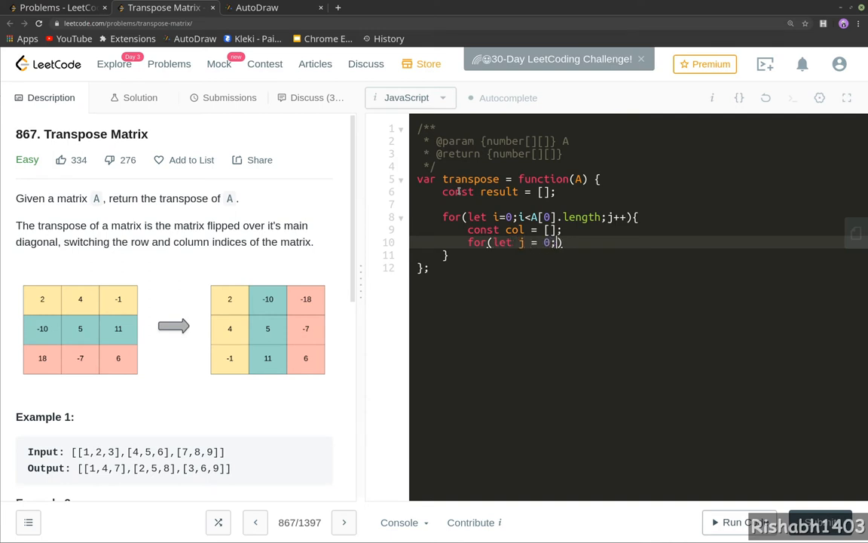
{"action": "type", "text": "<A."}
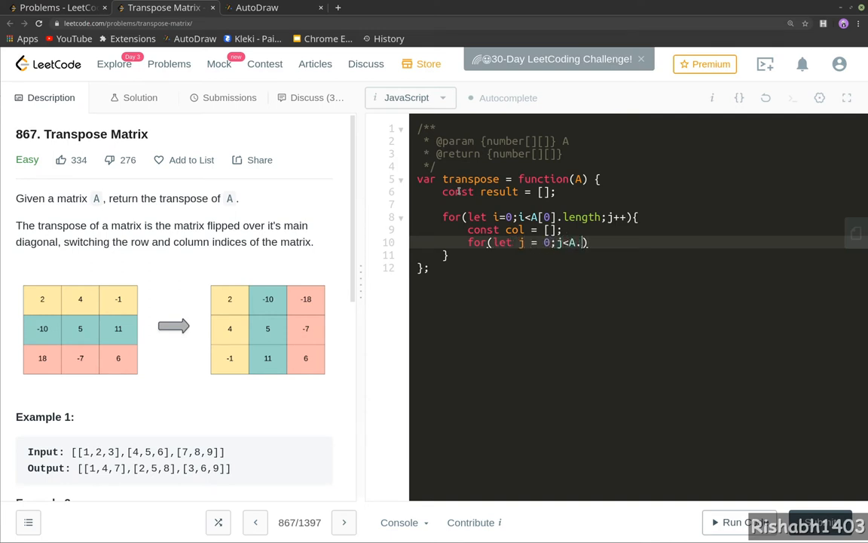
{"action": "type", "text": "length"}
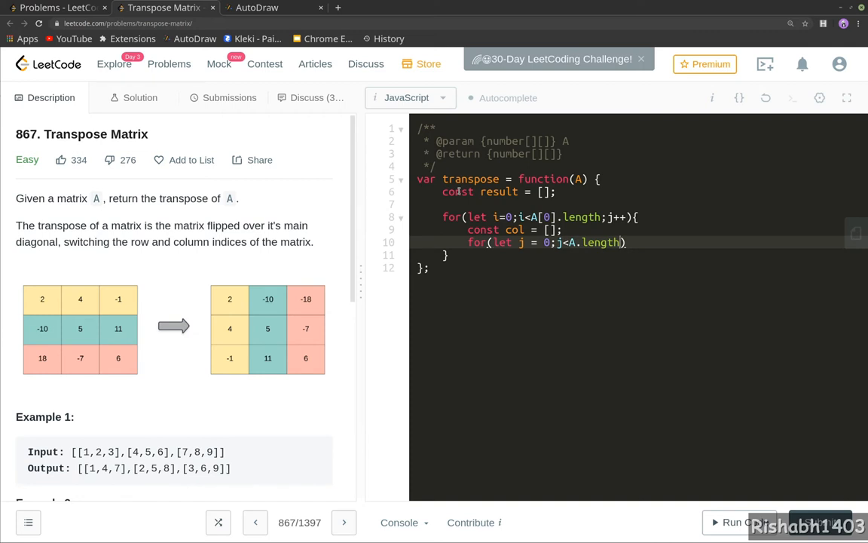
{"action": "type", "text": "j++"}
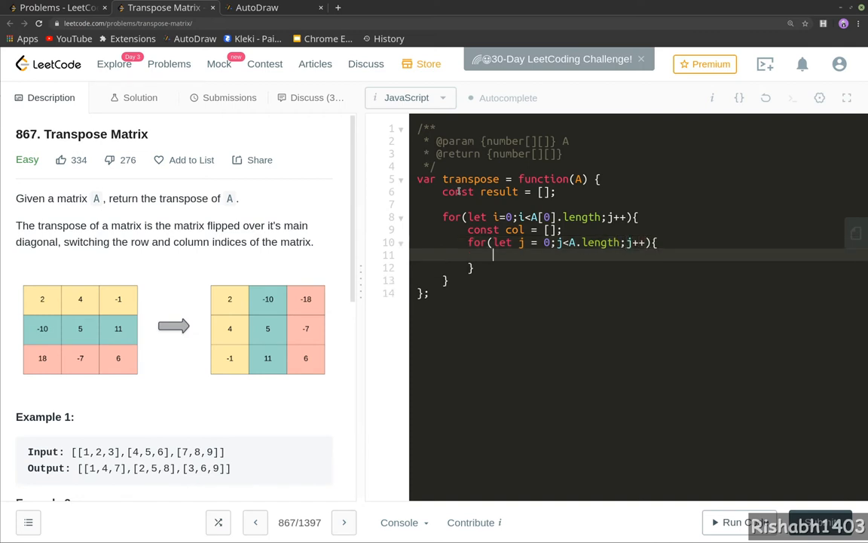
{"action": "type", "text": "col."}
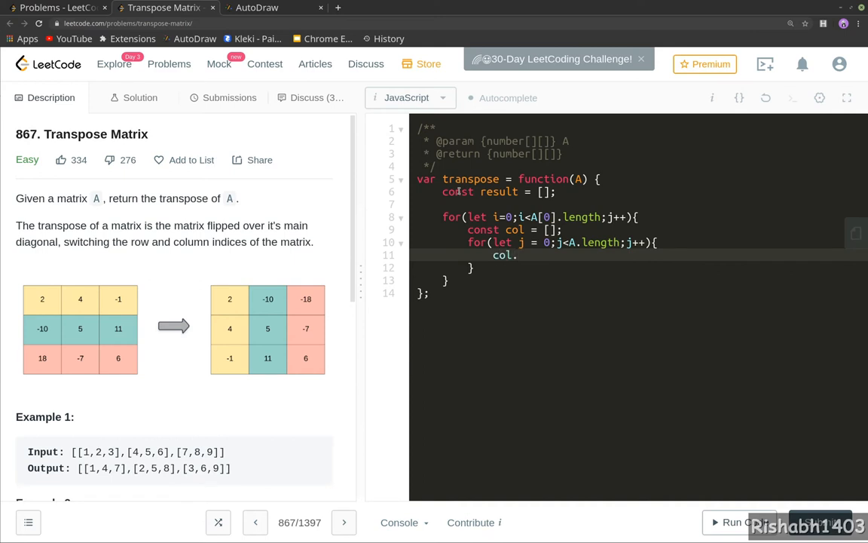
{"action": "type", "text": "push()"}
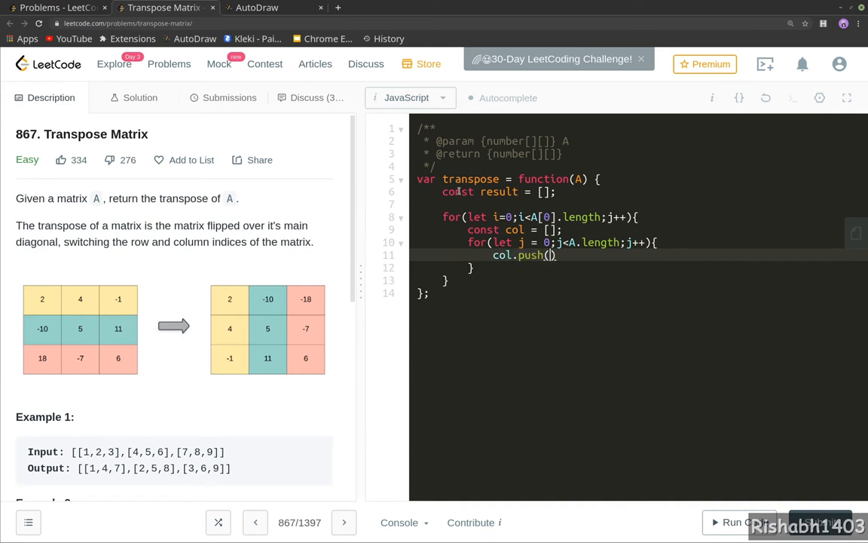
{"action": "type", "text": "A[i][j]"}
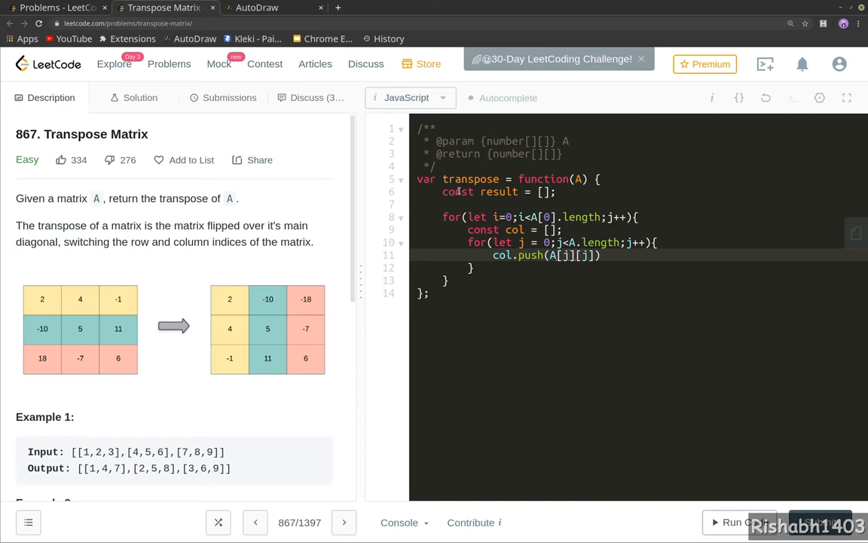
{"action": "type", "text": "i"}
{"action": "type", "text": "//"}
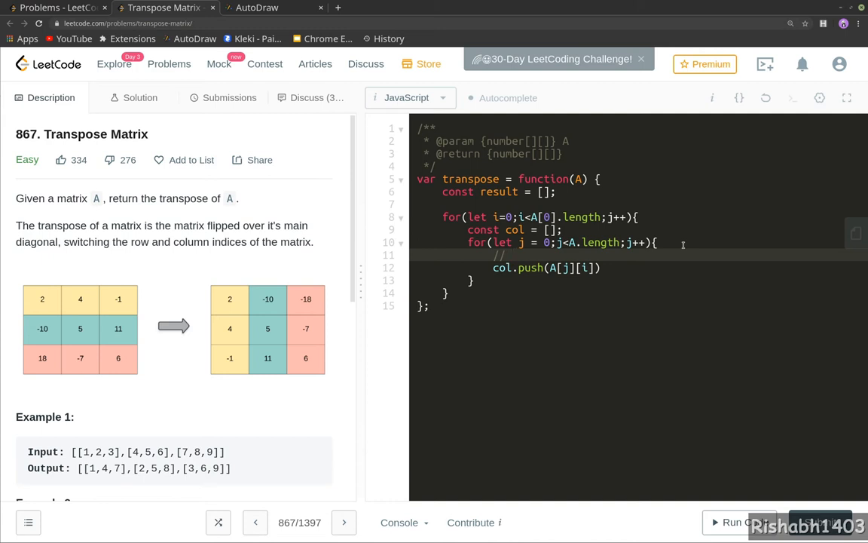
Write comment lines tracing the index pairs 0,0, 1,0, 2,0, 0,1, 1,1, 2,1 inside the inner loop.
{"action": "type", "text": "0,0"}
{"action": "type", "text": "//"}
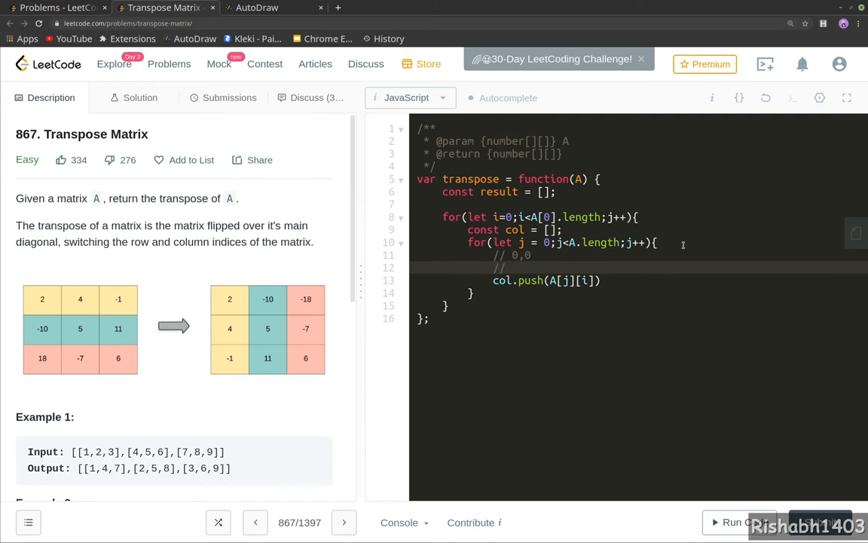
{"action": "type", "text": "1,0"}
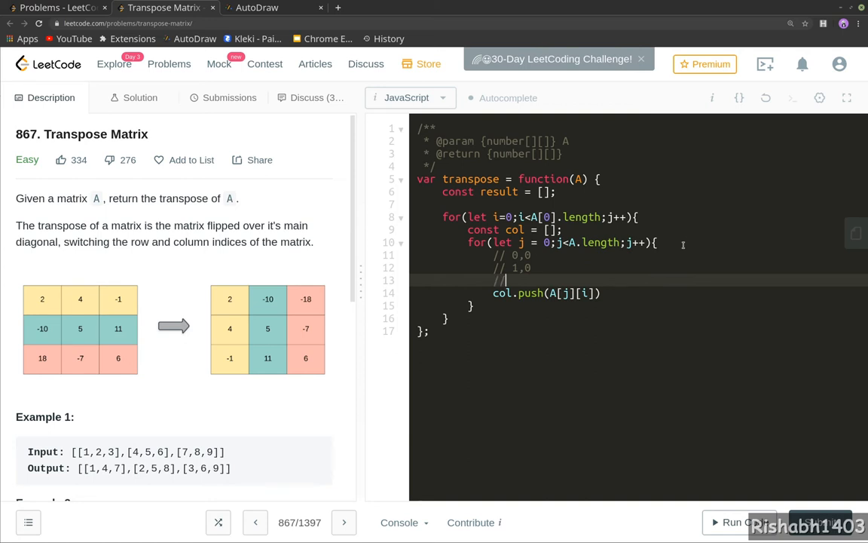
{"action": "type", "text": "2,"}
{"action": "type", "text": "//"}
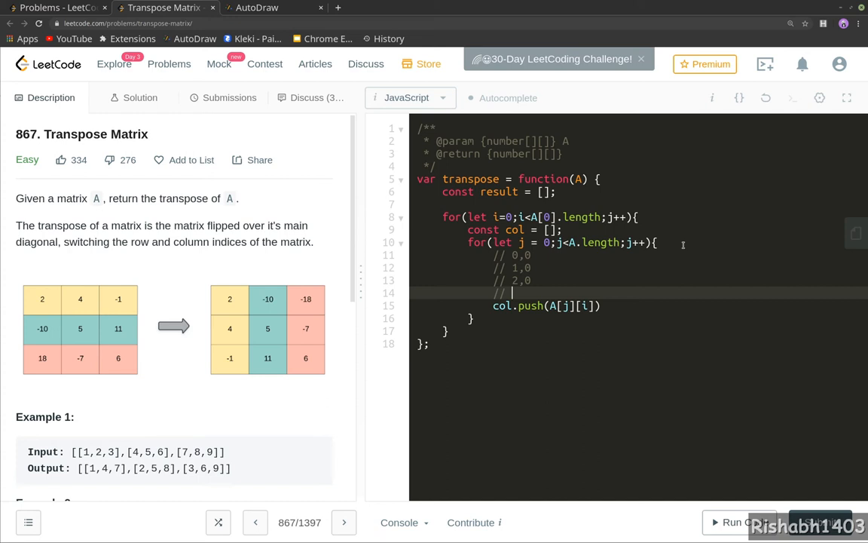
{"action": "type", "text": "0,1"}
{"action": "type", "text": "//"}
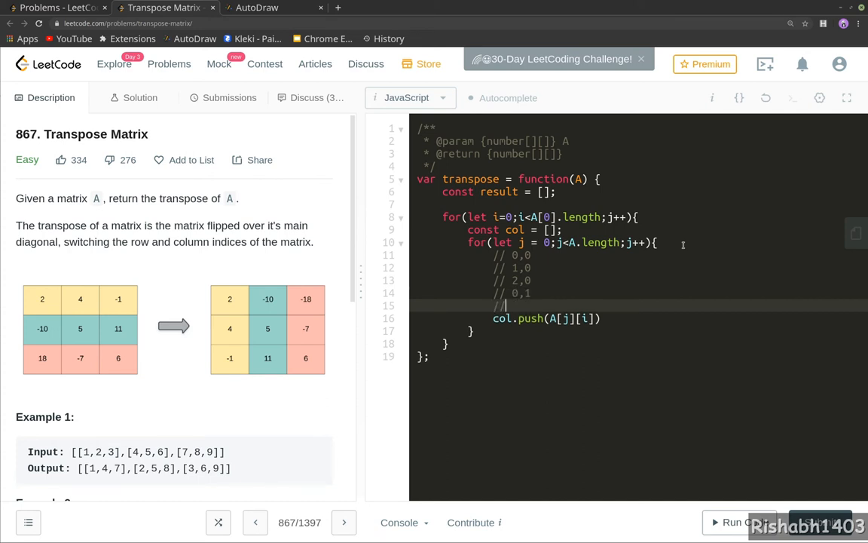
{"action": "type", "text": "1,1"}
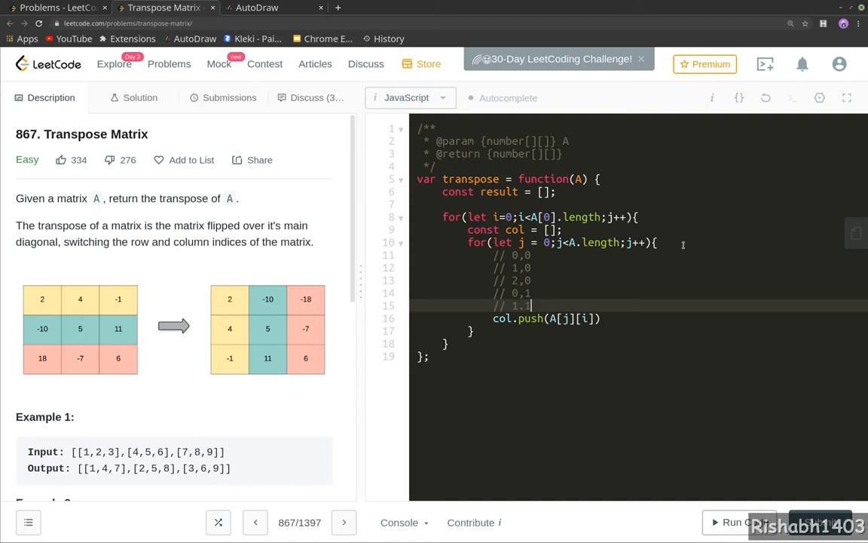
{"action": "key", "text": "Enter"}
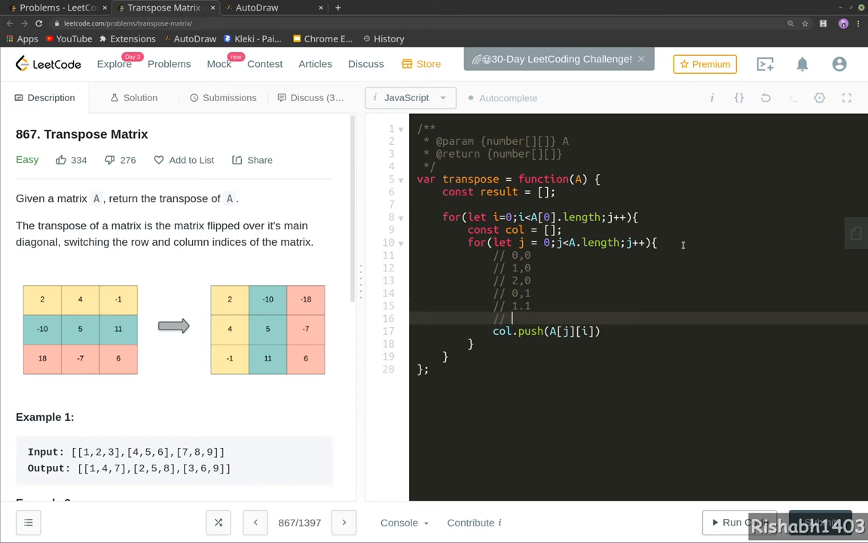
{"action": "type", "text": "1,2"}
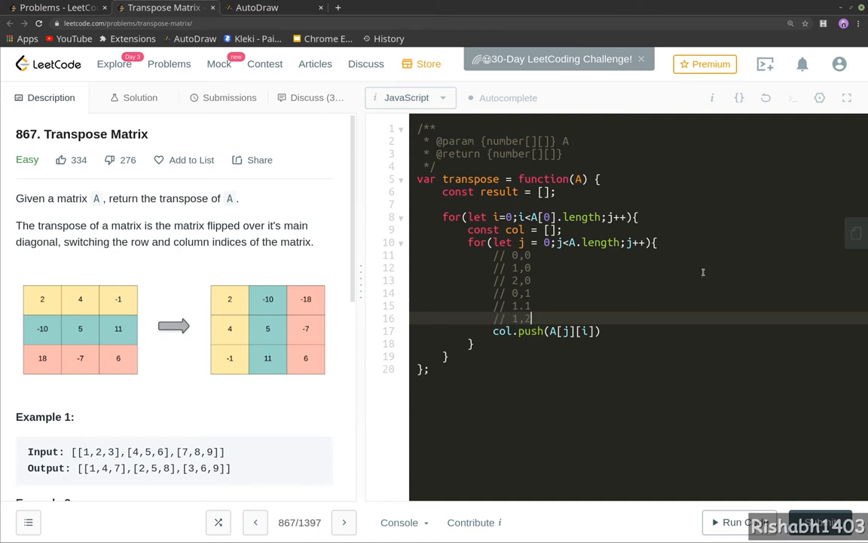
{"action": "mouse_move", "coordinate": [115, 324]}
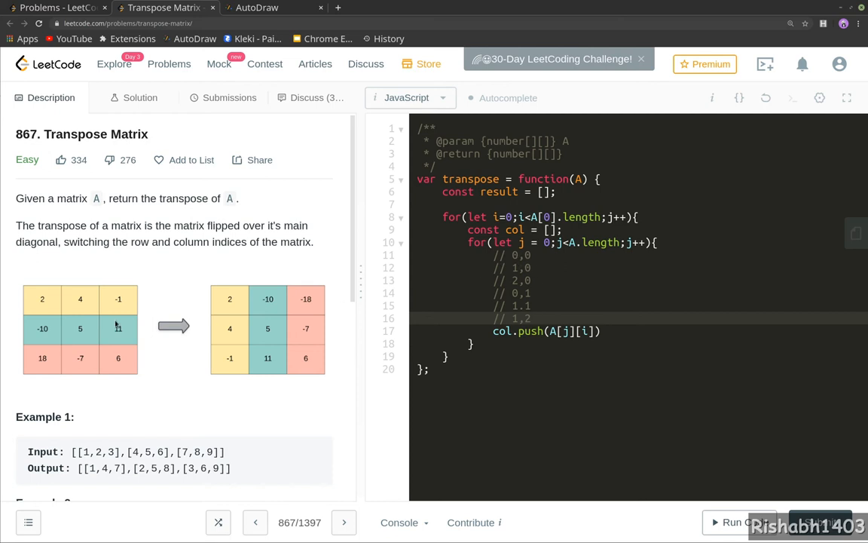
{"action": "mouse_move", "coordinate": [39, 300]}
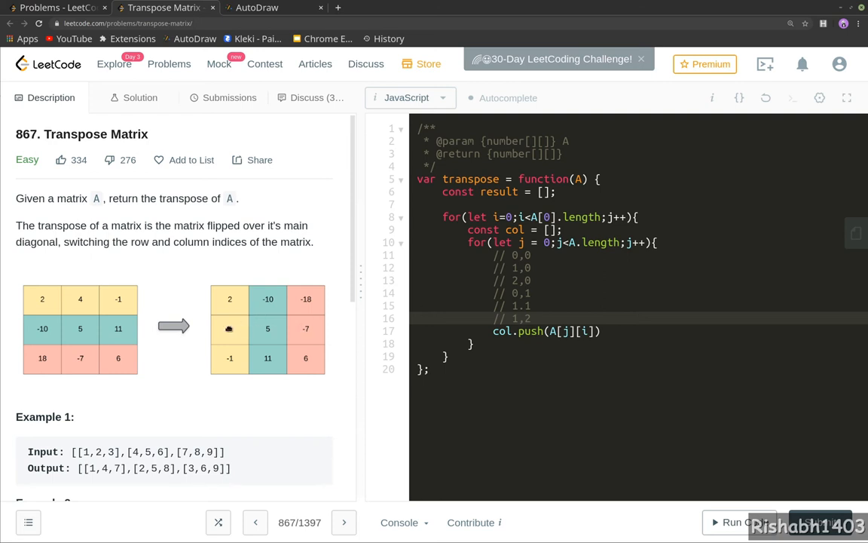
{"action": "mouse_move", "coordinate": [229, 364]}
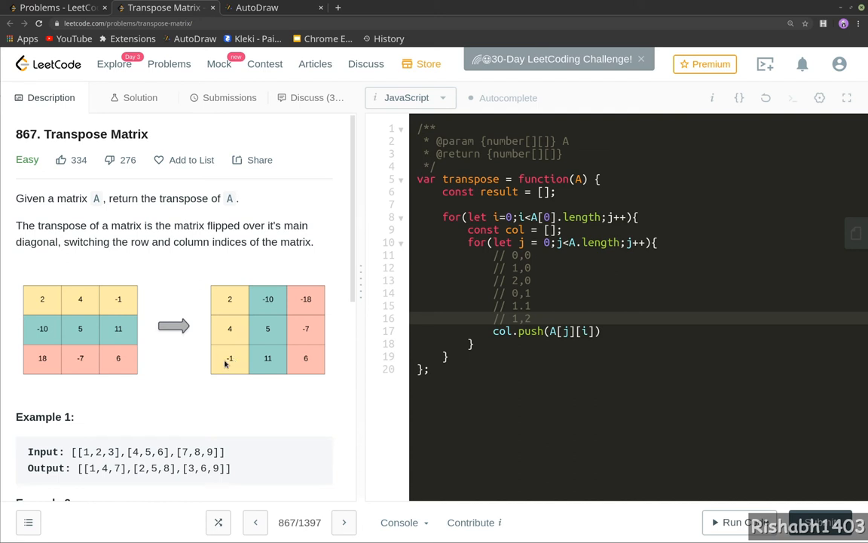
{"action": "mouse_move", "coordinate": [268, 326]}
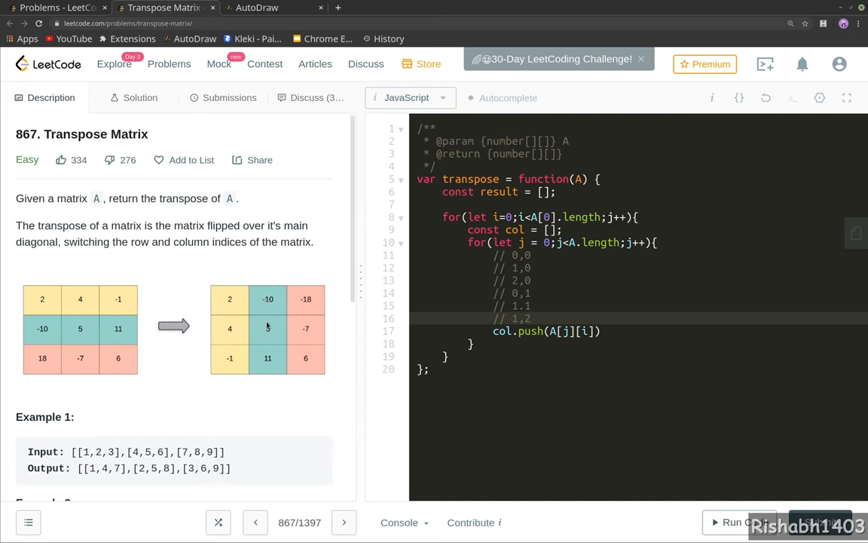
{"action": "mouse_move", "coordinate": [268, 371]}
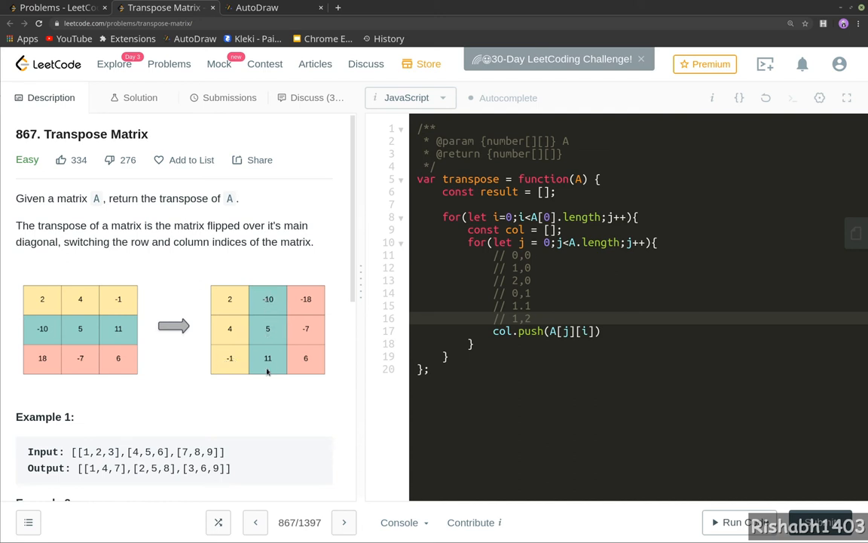
{"action": "mouse_move", "coordinate": [276, 362]}
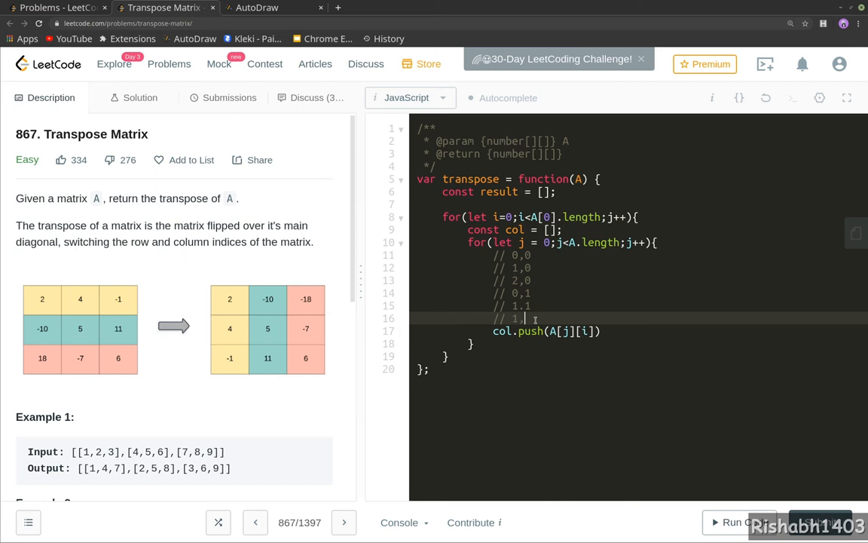
{"action": "type", "text": "2,"}
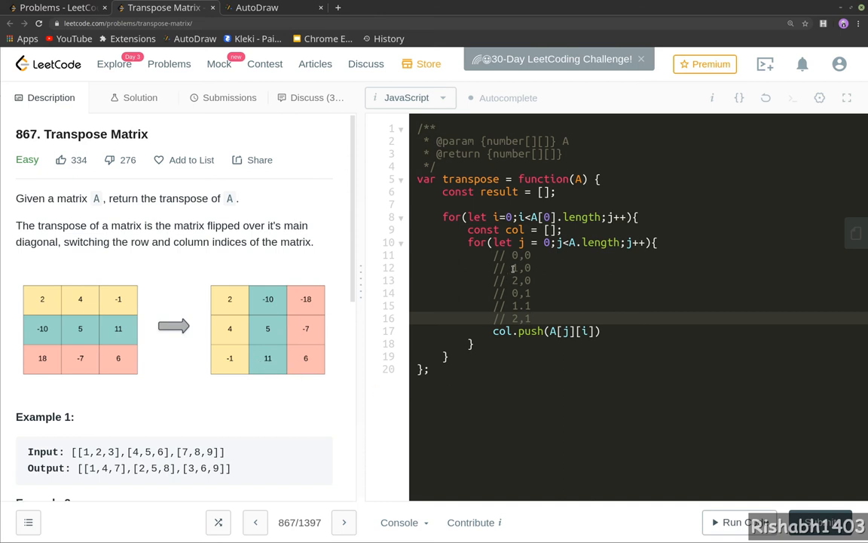
{"action": "mouse_move", "coordinate": [488, 348]}
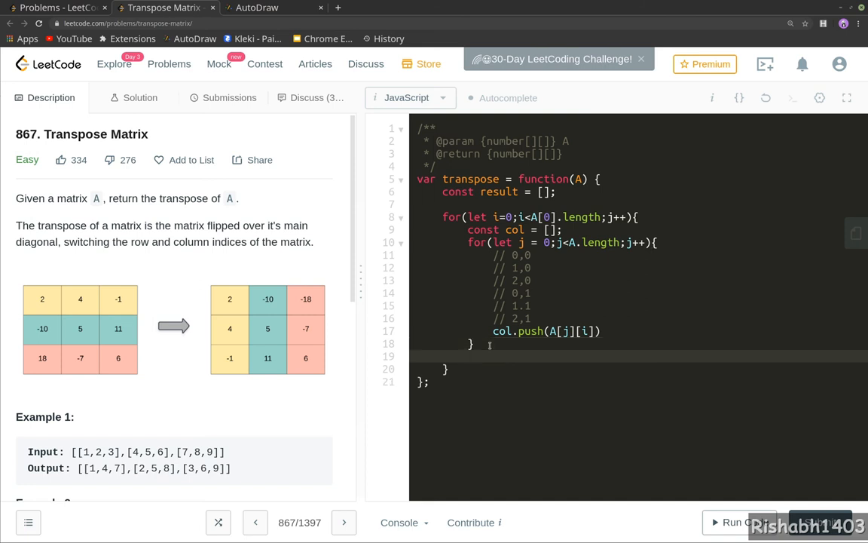
Add result.push(col) after the inner loop and return result, then run the sample test (Runtime Error on line 8).
{"action": "type", "text": "reu"}
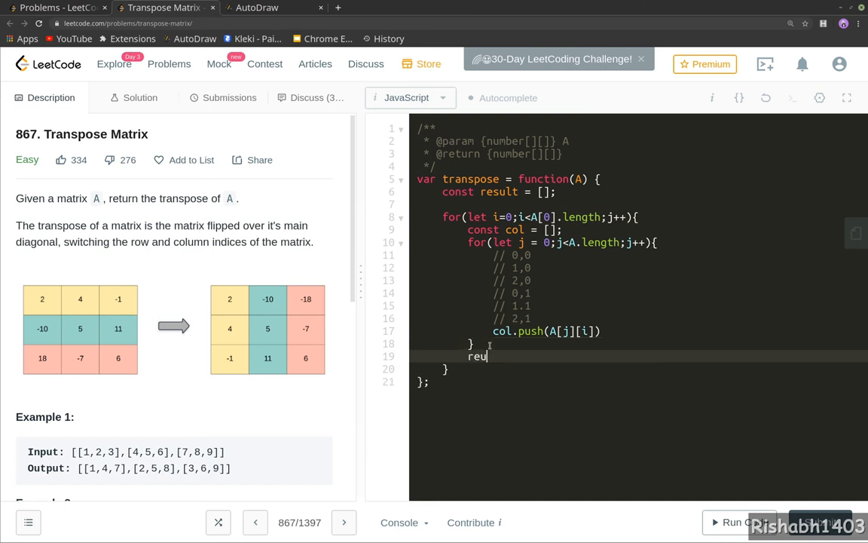
{"action": "key", "text": "Backspace"}
{"action": "type", "text": "sult"}
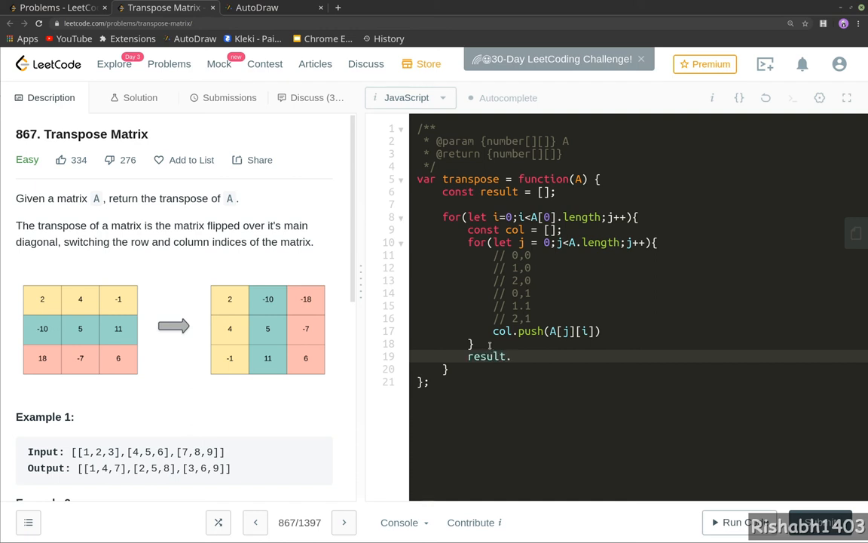
{"action": "type", "text": ".push()"}
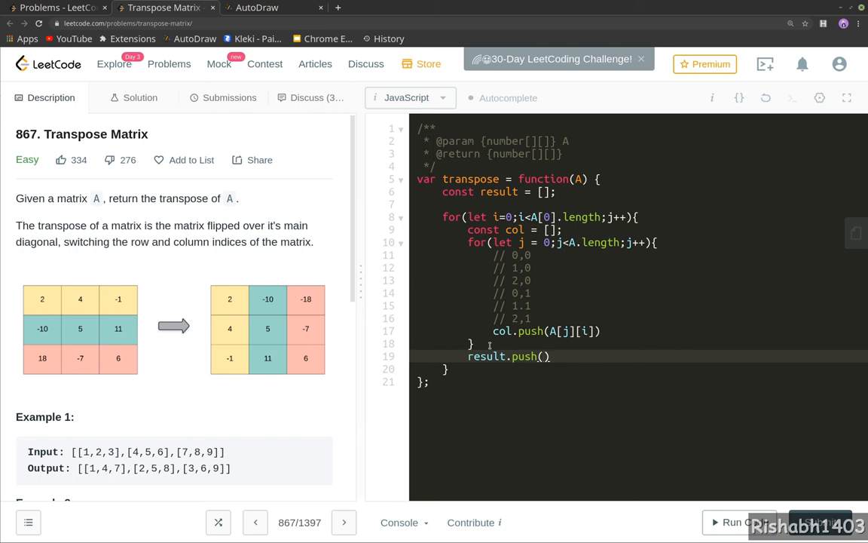
{"action": "type", "text": "col"}
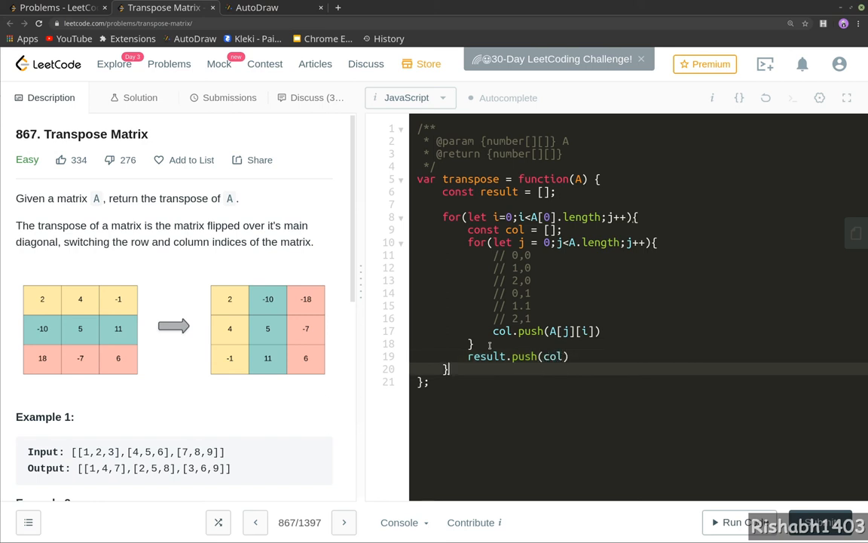
{"action": "key", "text": "Enter"}
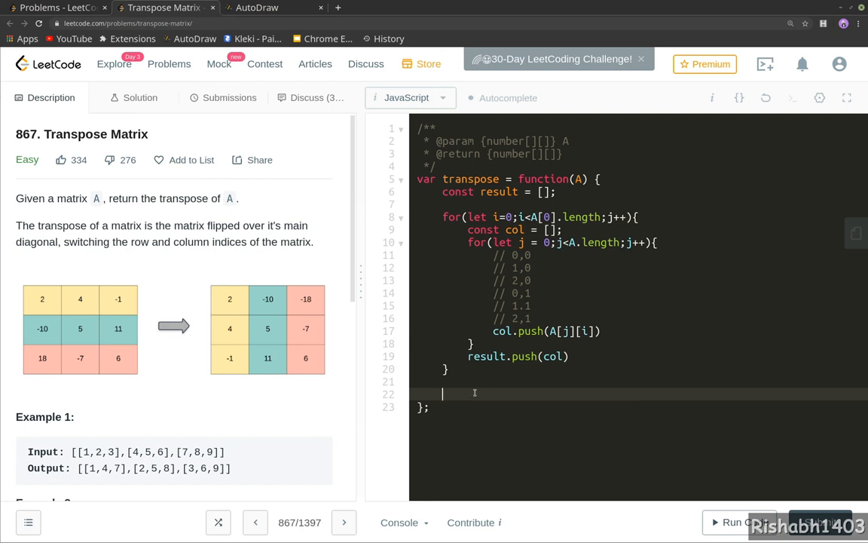
{"action": "type", "text": "return result;"}
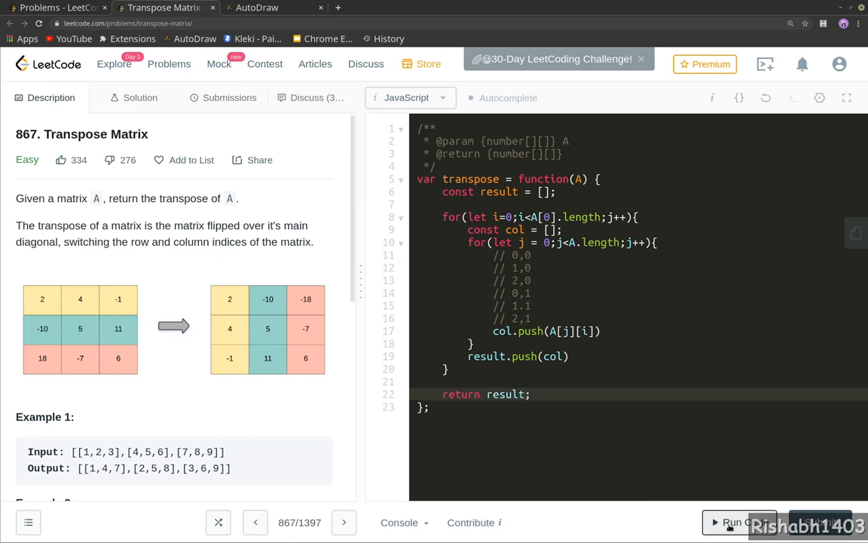
{"action": "left_click", "coordinate": [739, 521]}
{"action": "type", "text": "i"}
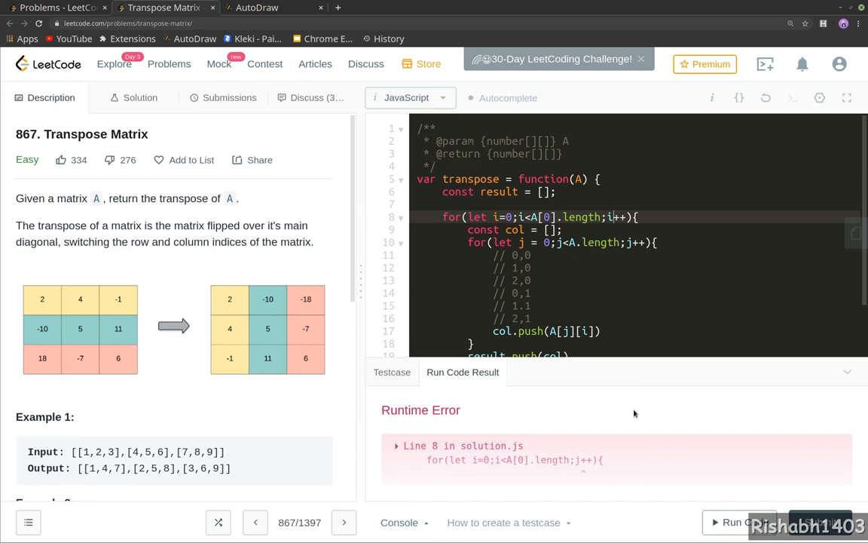
Rerun the corrected i++ loop to get Accepted, then submit for a Success result at 72 ms.
{"action": "left_click", "coordinate": [738, 522]}
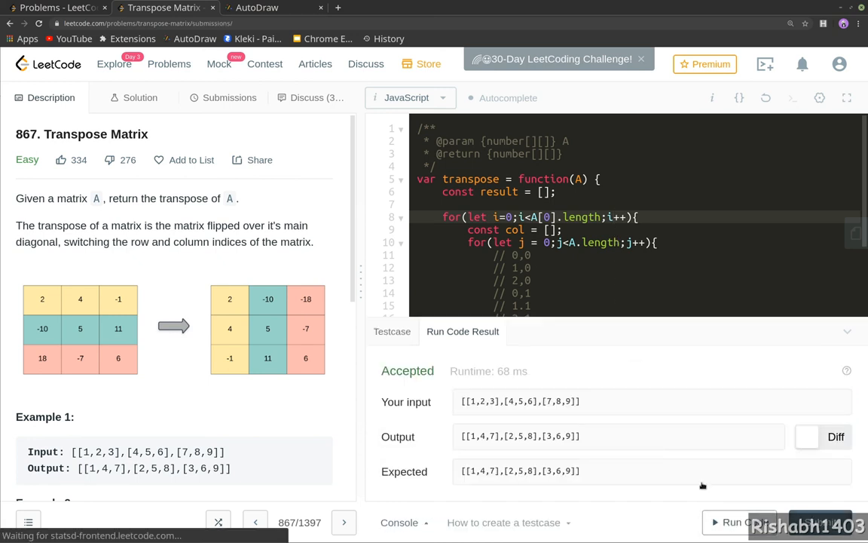
{"action": "left_click", "coordinate": [229, 96]}
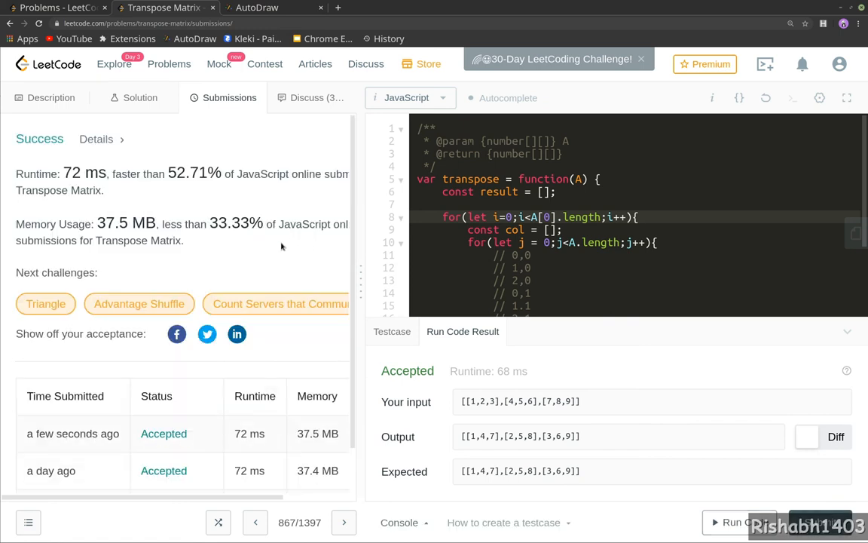